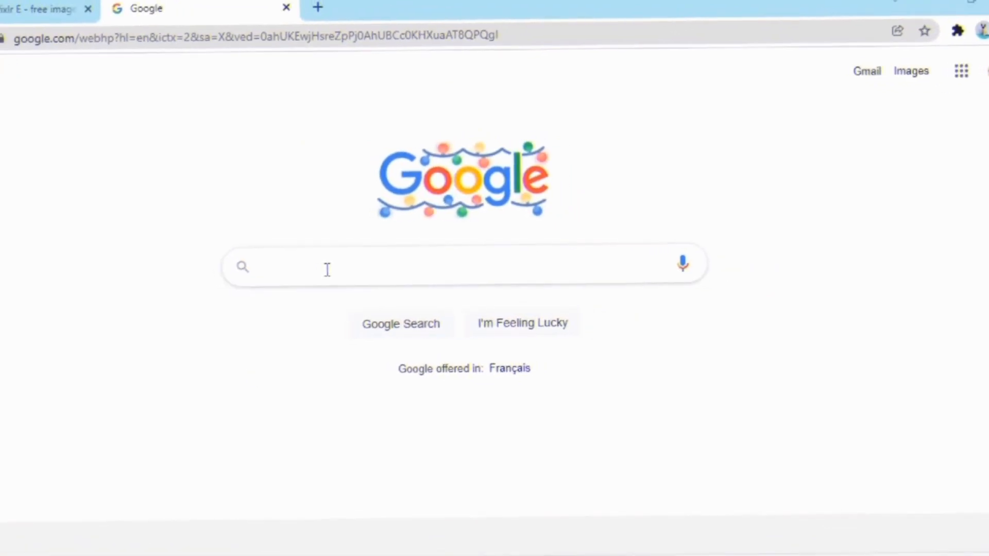
- Search Google for 'snowflake clipart' and show only image results
type("snowflake")
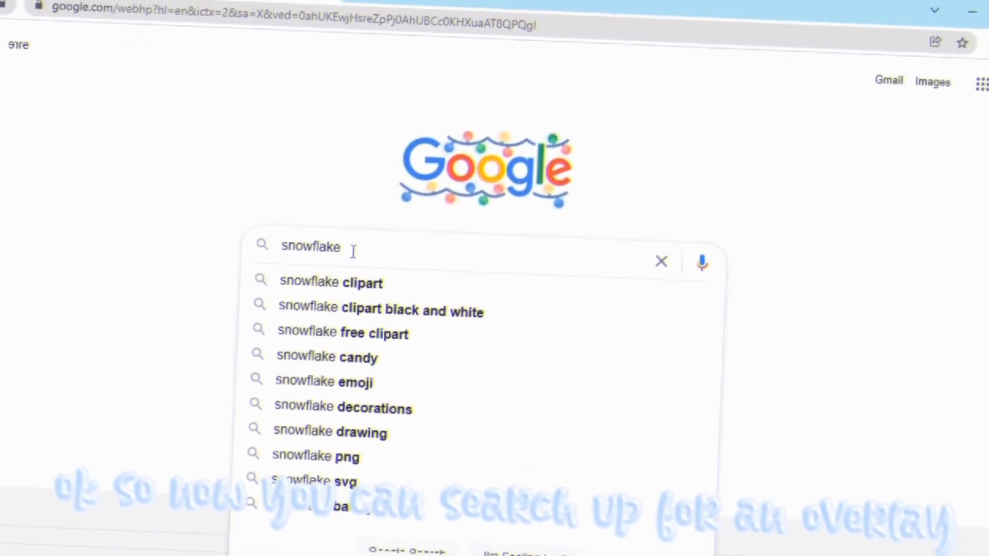
left_click(331, 282)
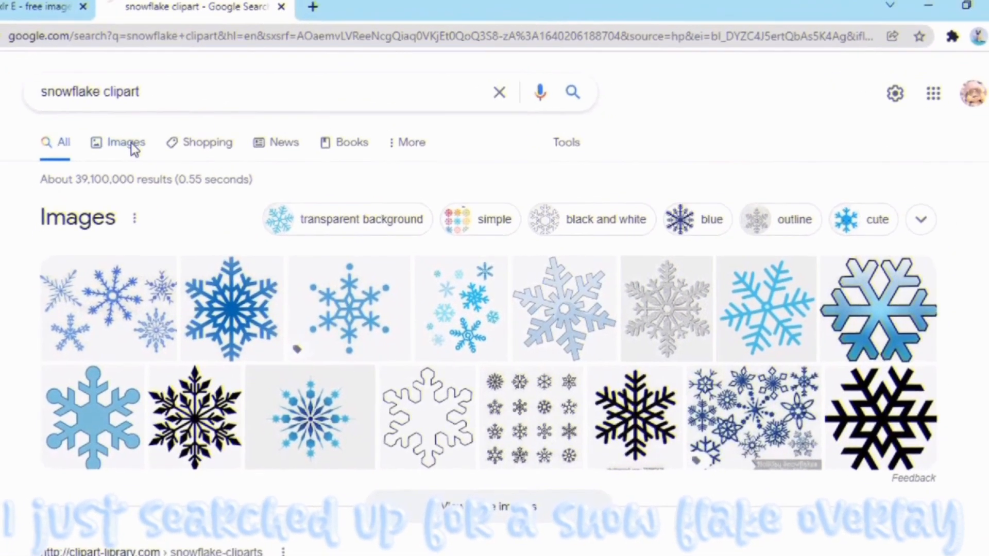
left_click(126, 142)
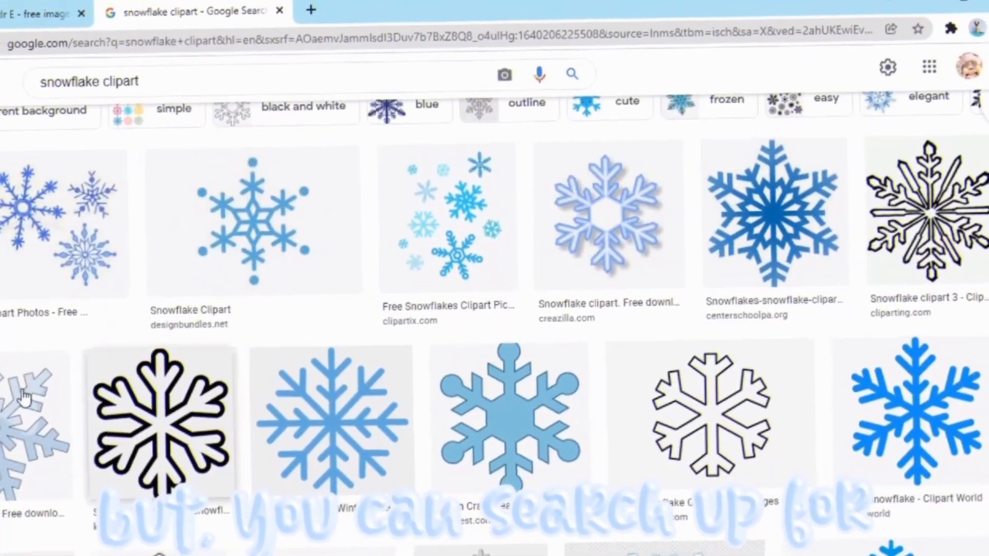
- Browse the results and preview a blue snowflake on a transparent background
scroll("down", 3)
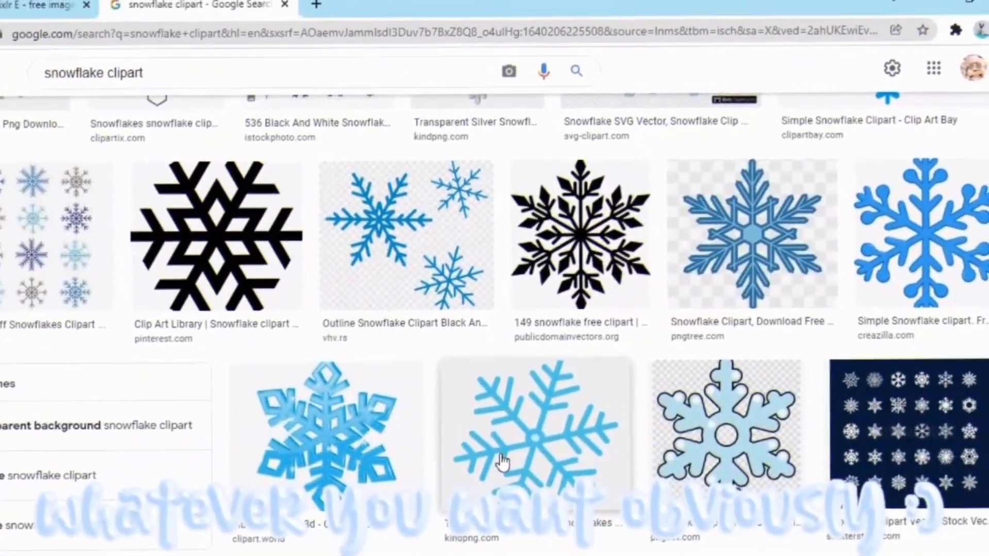
scroll("down", 3)
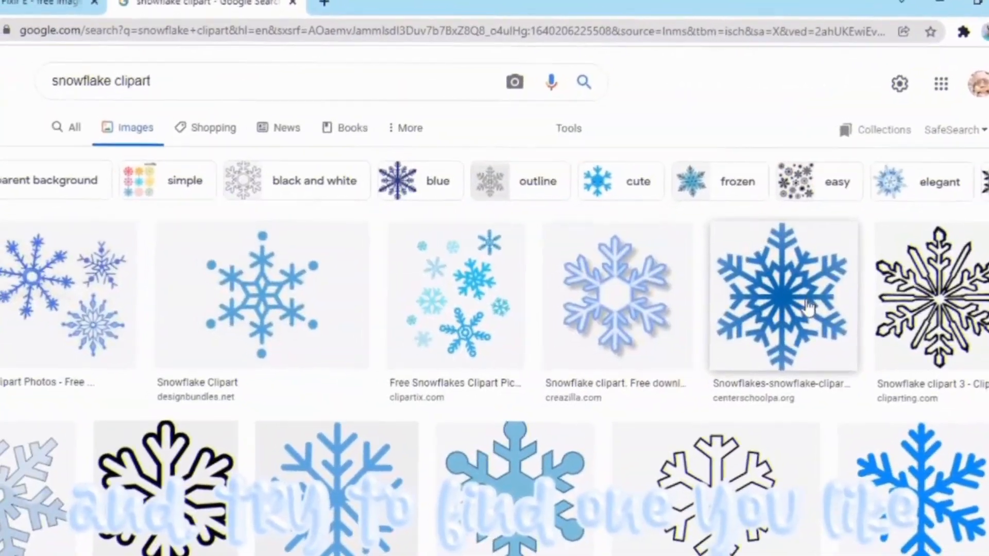
scroll("down", 3)
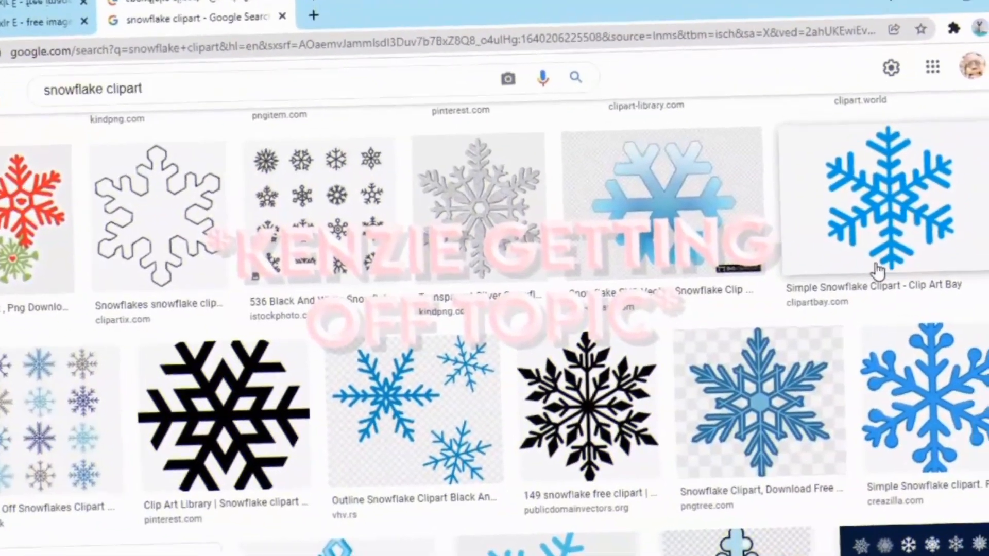
left_click(877, 199)
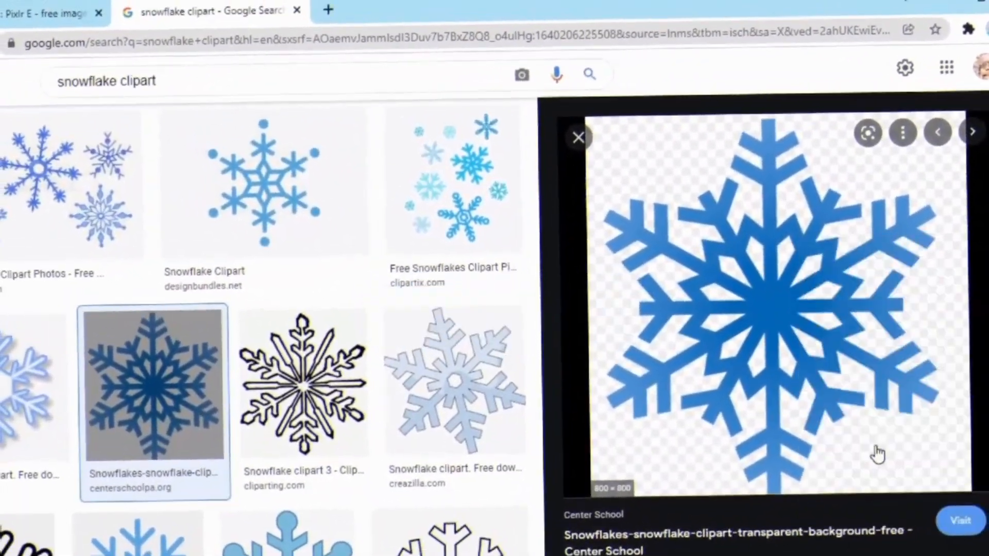
left_click(50, 12)
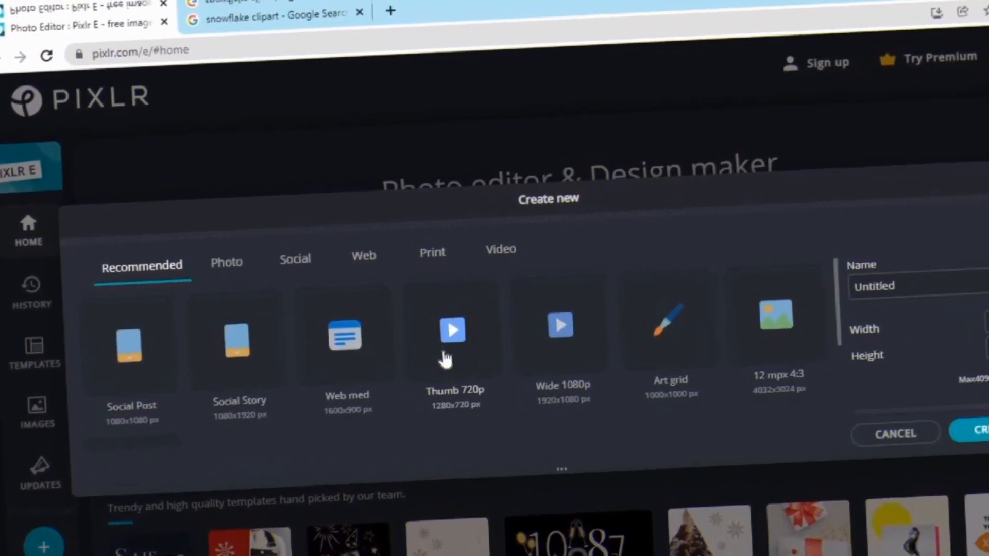
- Create a new blank 1280×720 (Thumb 720p) design
left_click(451, 327)
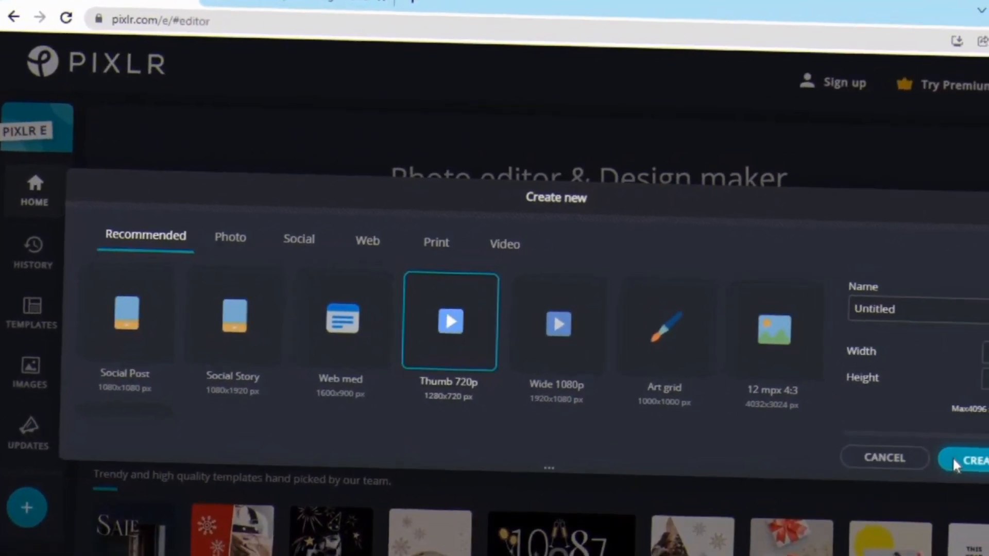
left_click(975, 460)
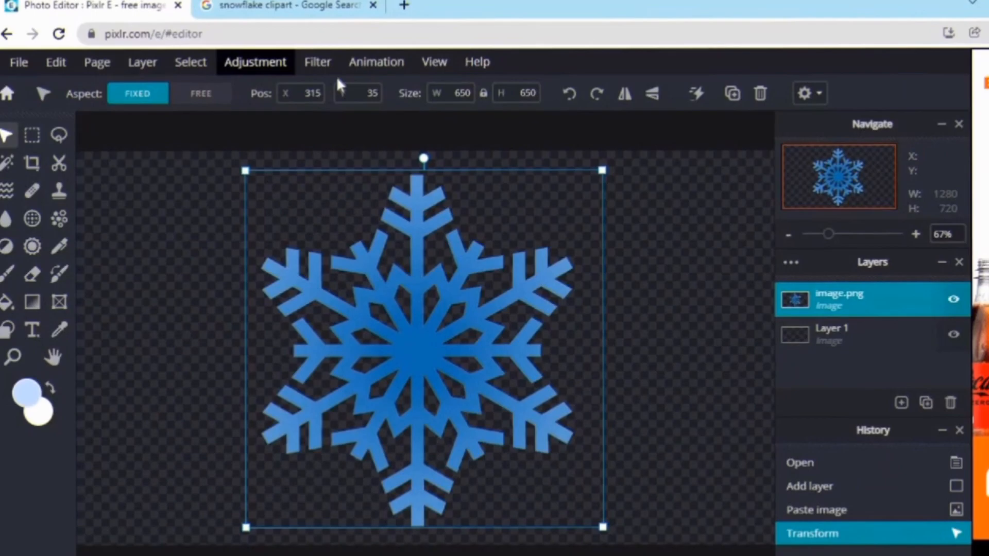
- Select the snowflake's pixels and fill them with a top-to-bottom light blue-to-white gradient
left_click(190, 62)
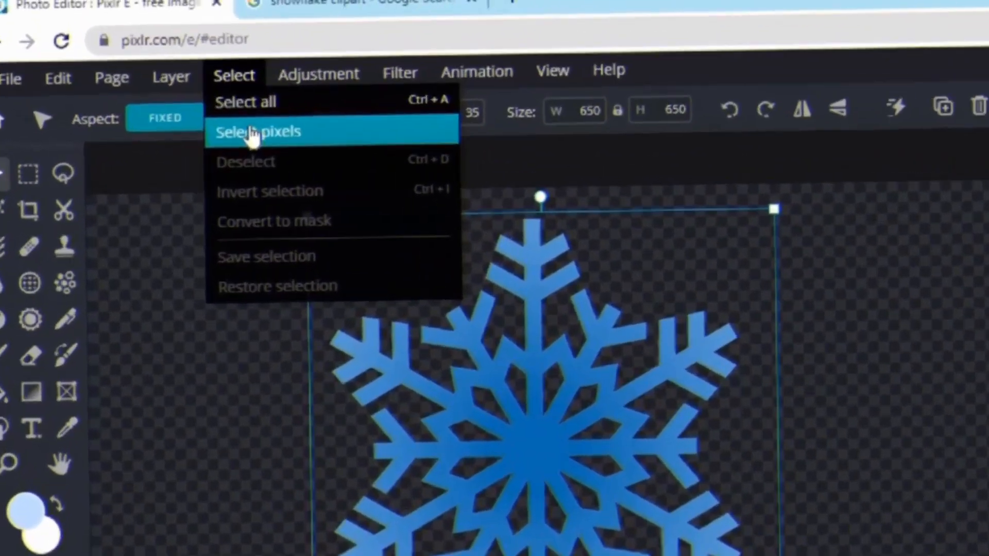
left_click(256, 131)
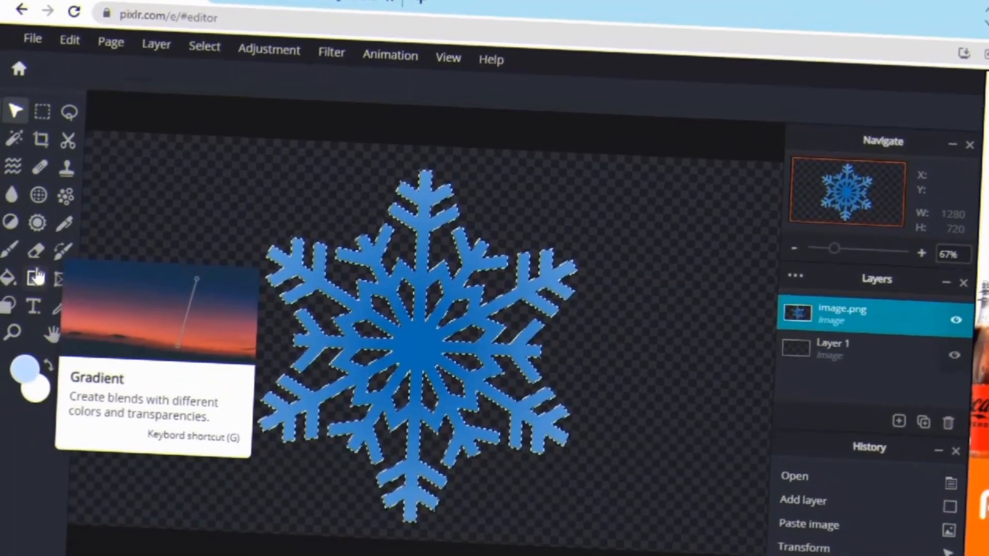
left_click(36, 276)
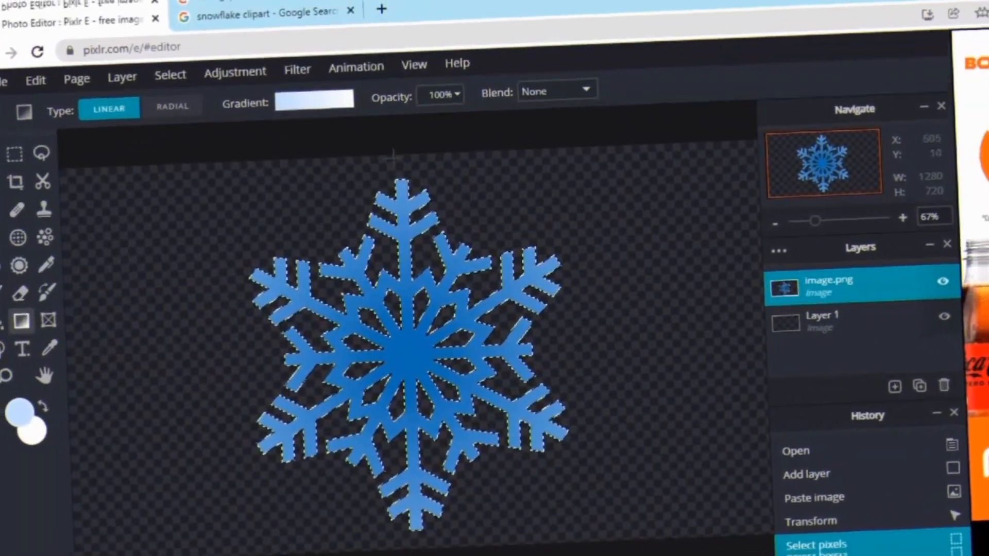
left_click_drag(409, 155, 409, 541)
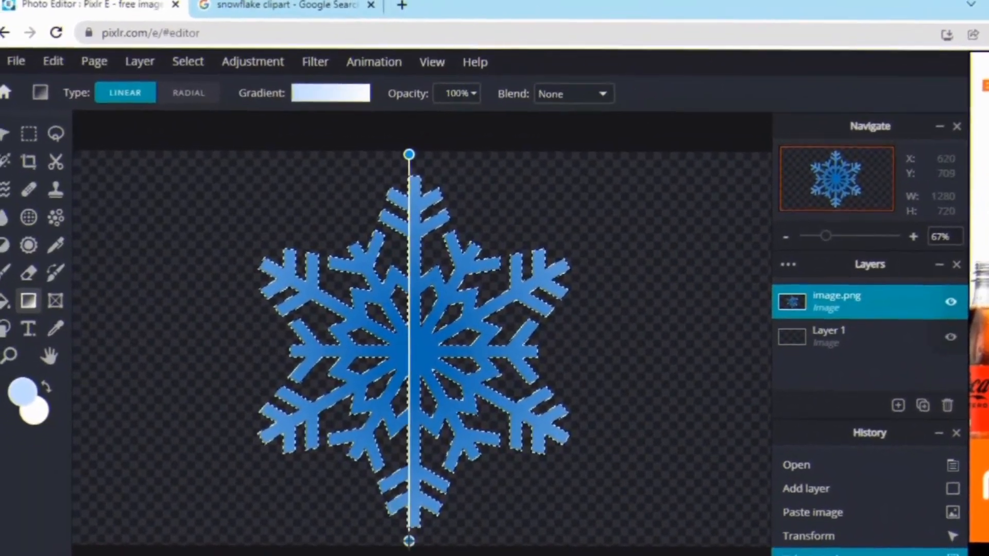
left_click(330, 92)
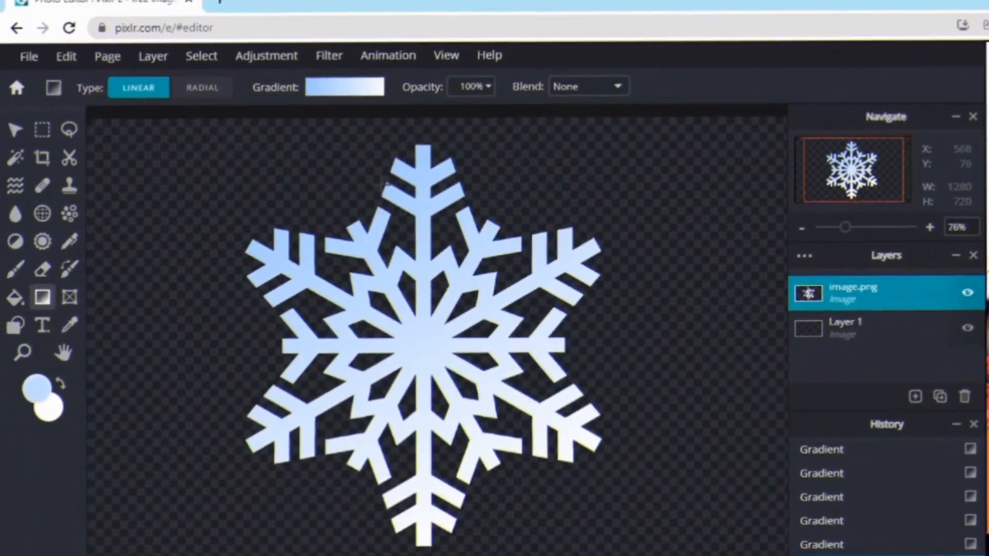
- Start an Inner glow with a light blue colour and reduced opacity
left_click(328, 56)
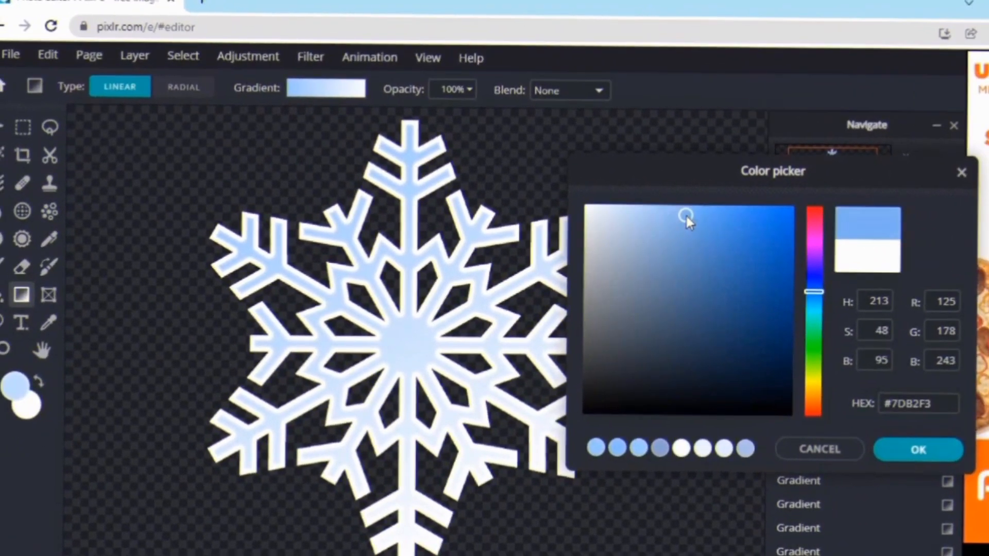
left_click(916, 450)
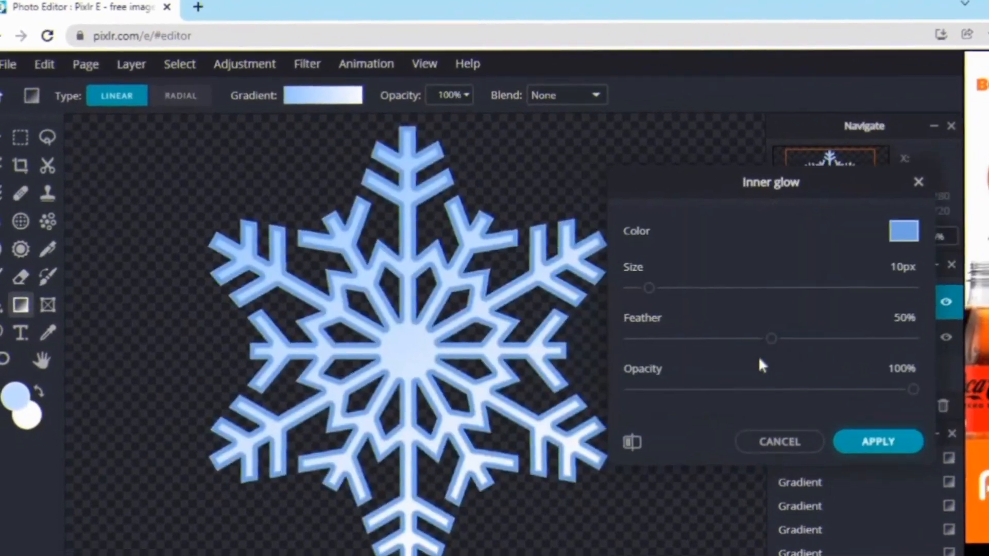
left_click(903, 230)
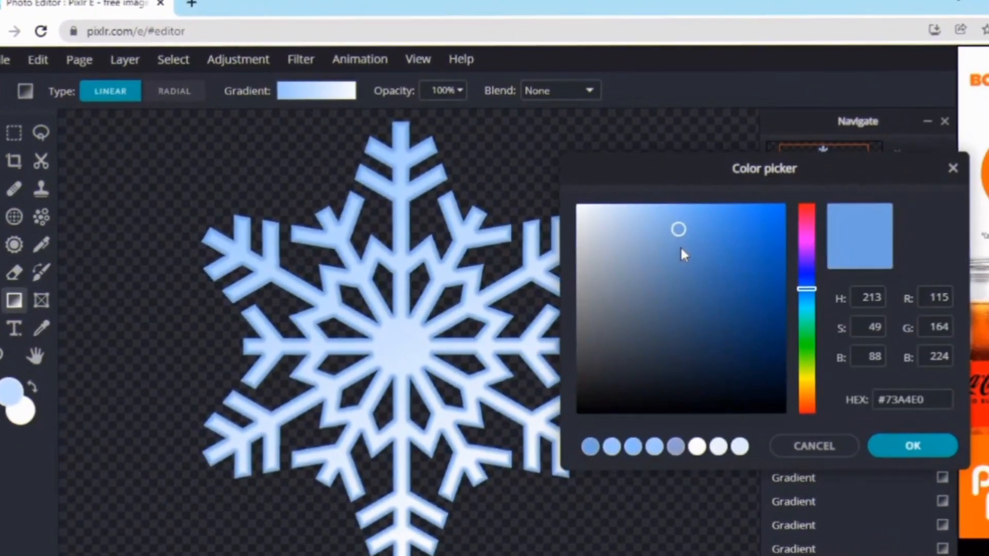
left_click(911, 445)
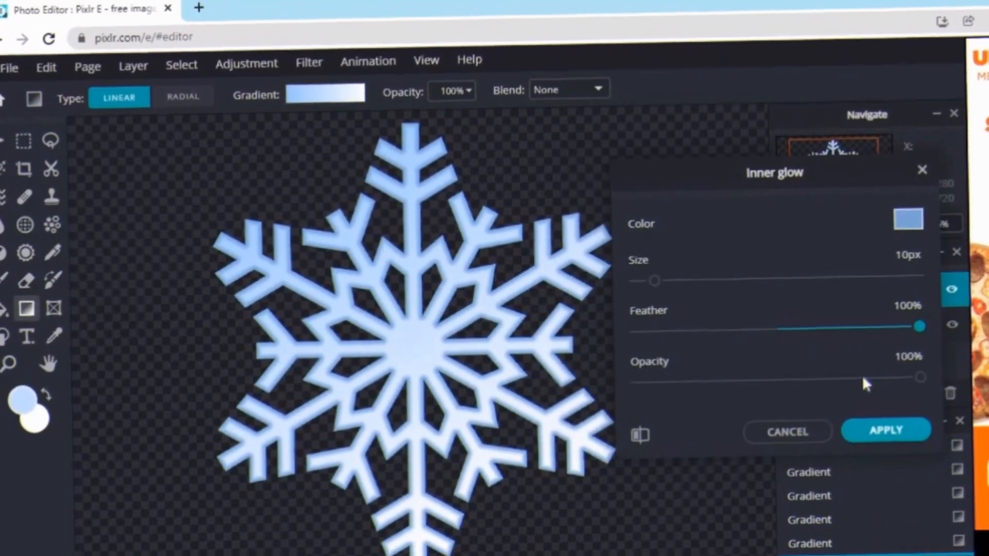
left_click_drag(920, 377, 796, 385)
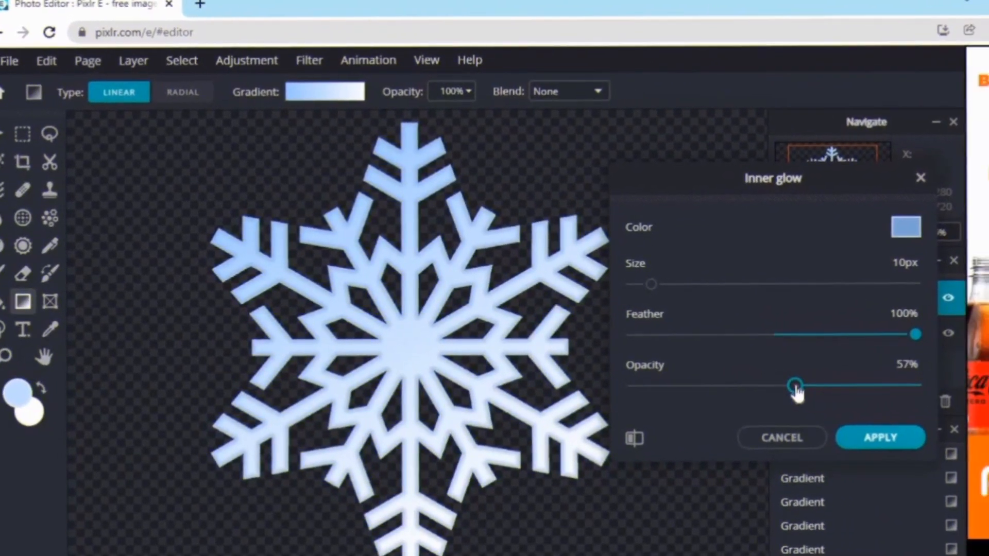
- Deepen the glow to blue, size about 9px, opacity 45%, and apply it
left_click(906, 227)
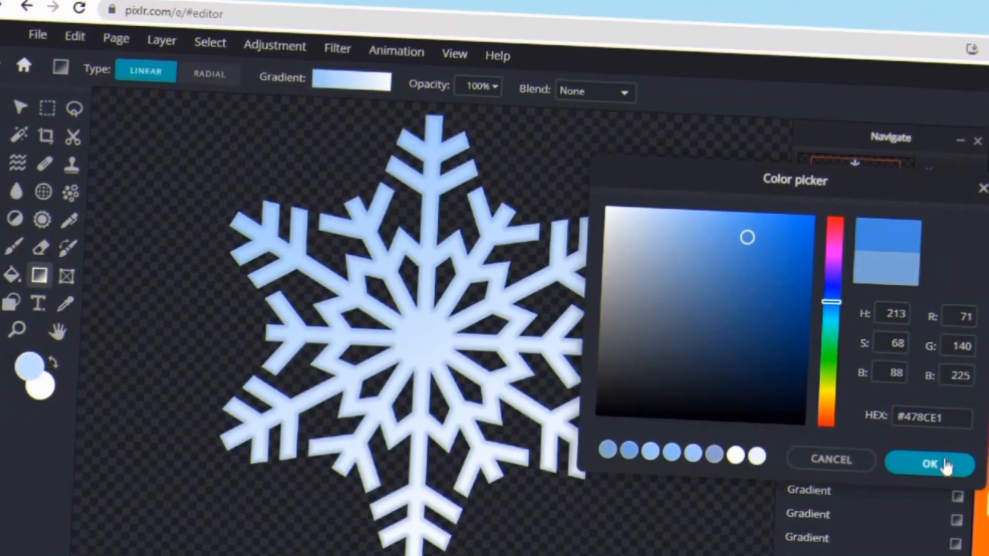
left_click(928, 463)
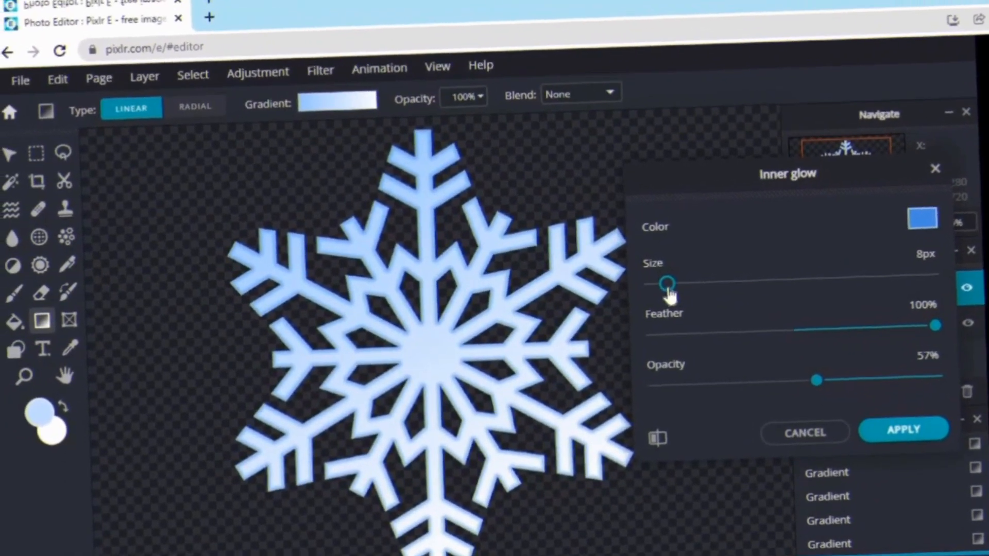
left_click_drag(817, 380, 764, 385)
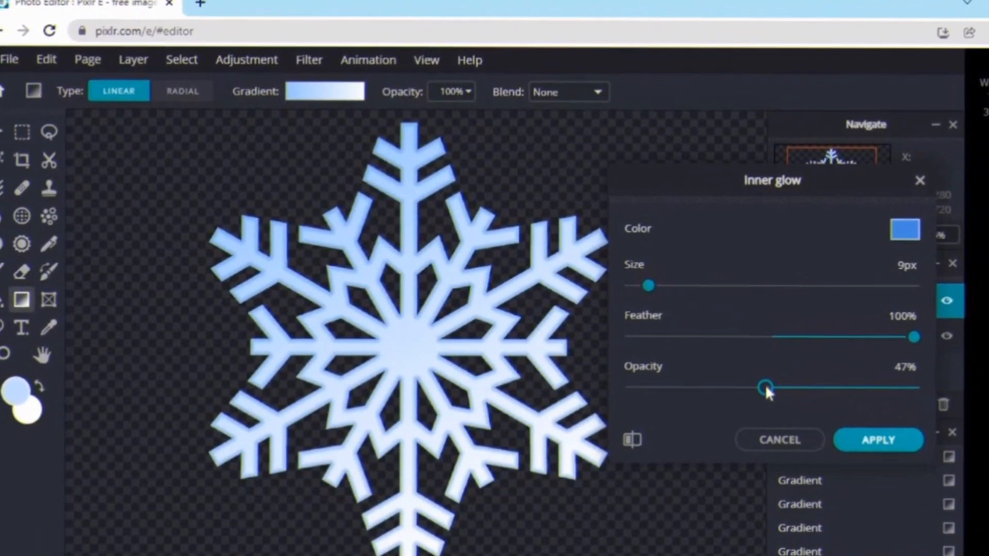
left_click_drag(763, 385, 776, 376)
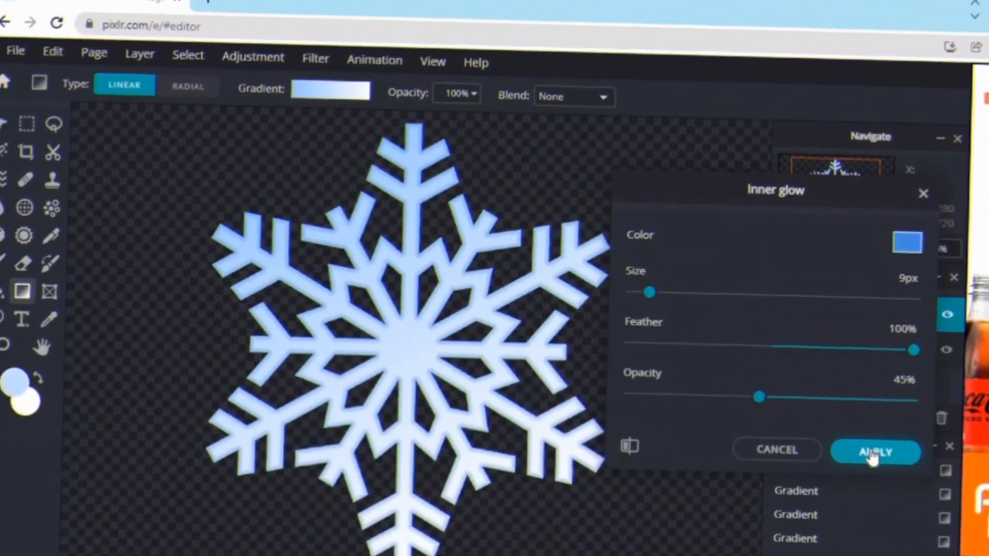
left_click(876, 450)
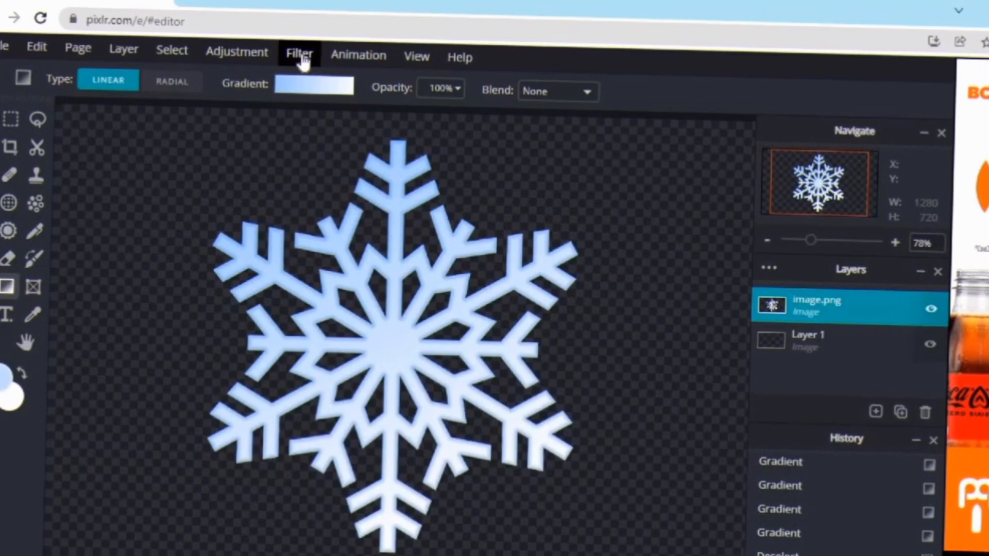
- Start a Bevel with #BBDAFF shadow colour, highlight opacity 100% and shadow opacity 71%
left_click(299, 52)
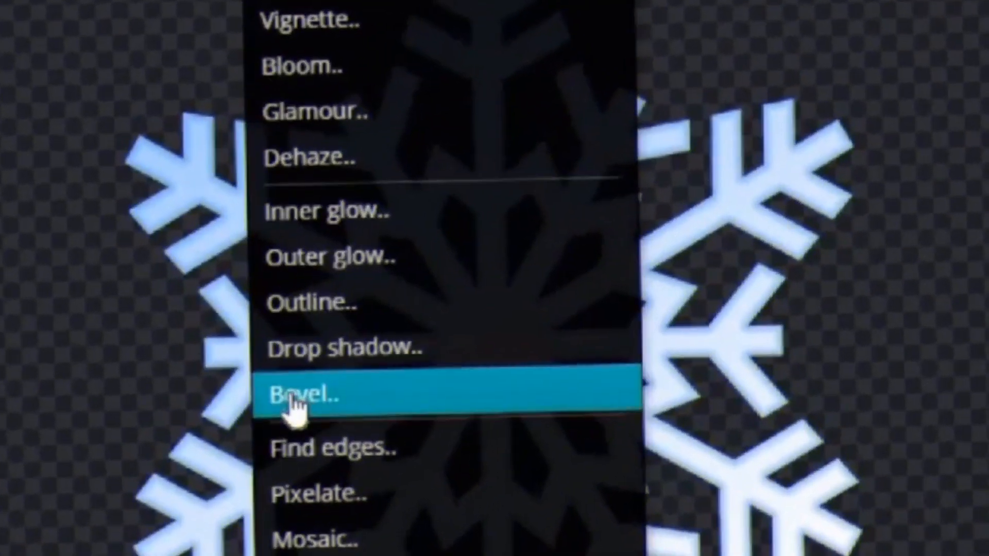
left_click(306, 395)
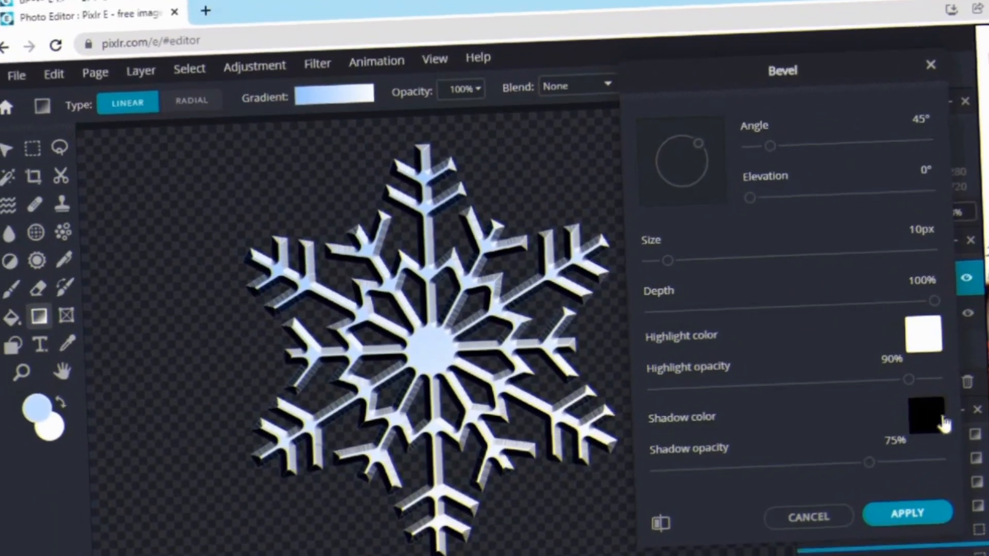
left_click(925, 417)
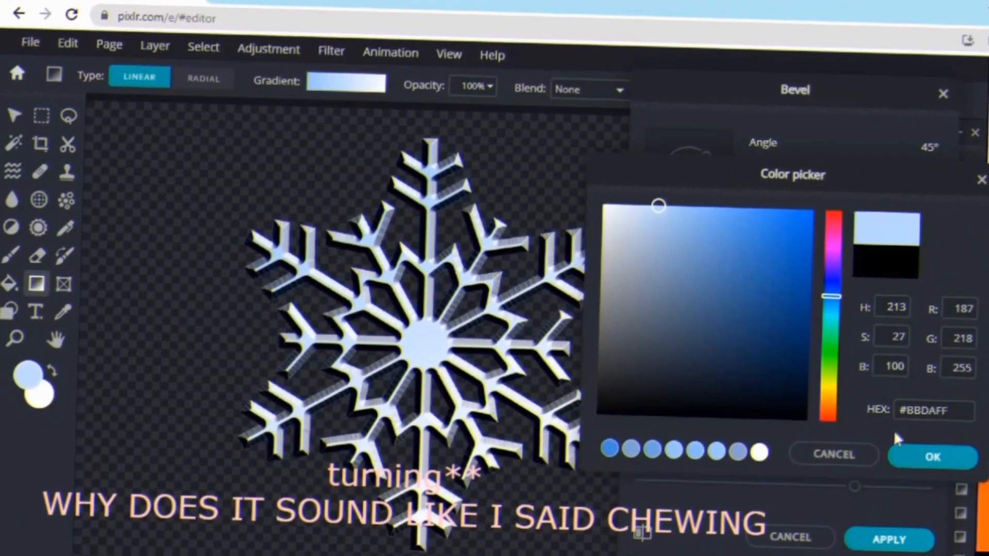
left_click(932, 457)
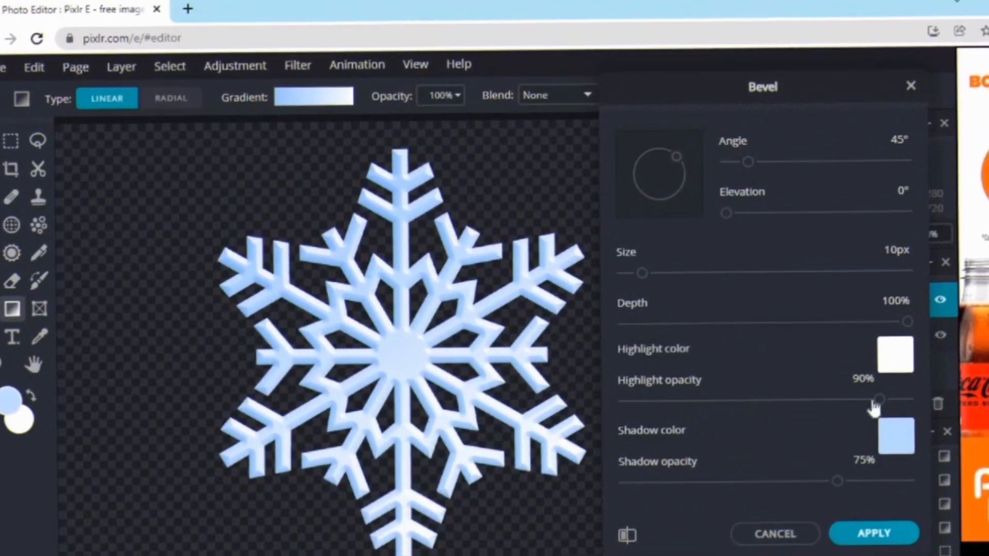
left_click_drag(878, 402, 932, 388)
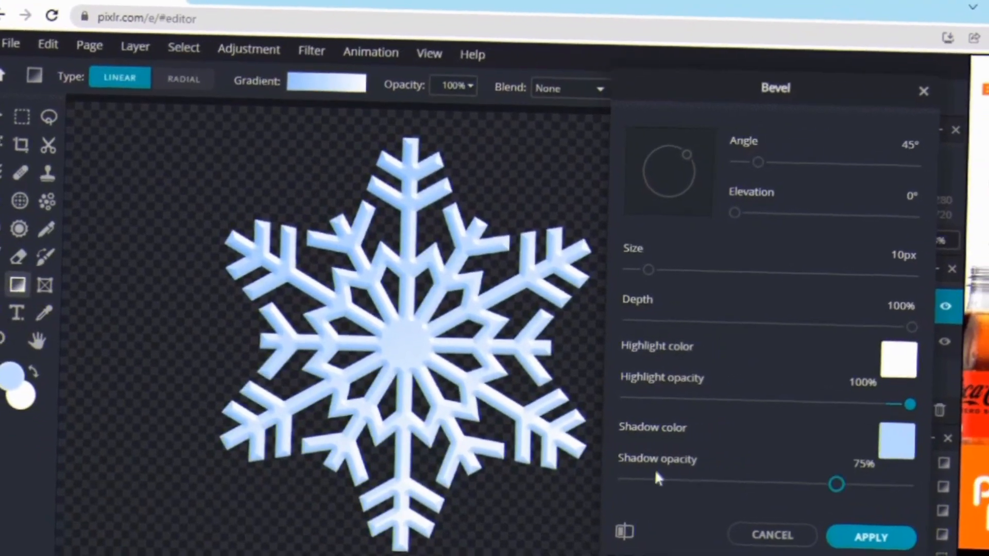
left_click_drag(836, 484, 882, 472)
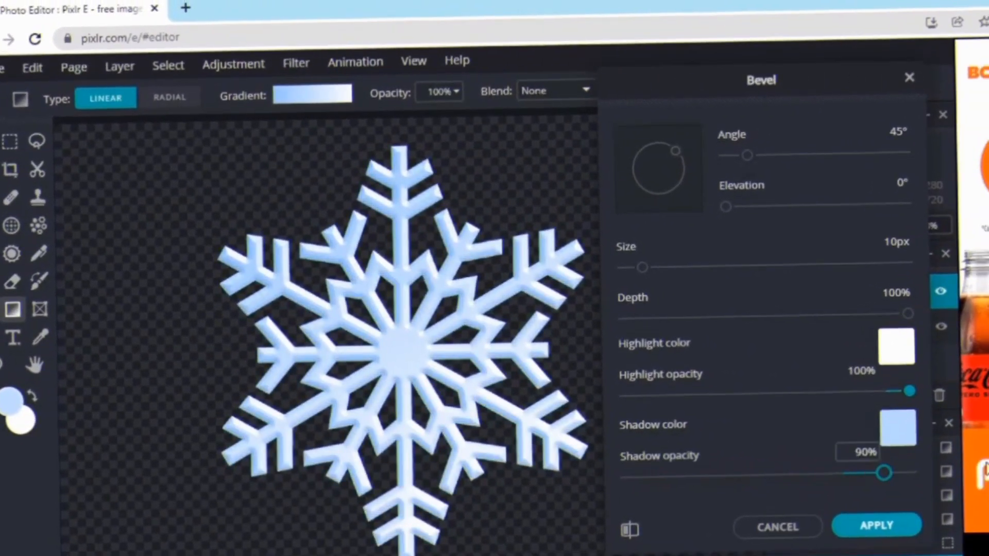
left_click_drag(886, 471, 798, 492)
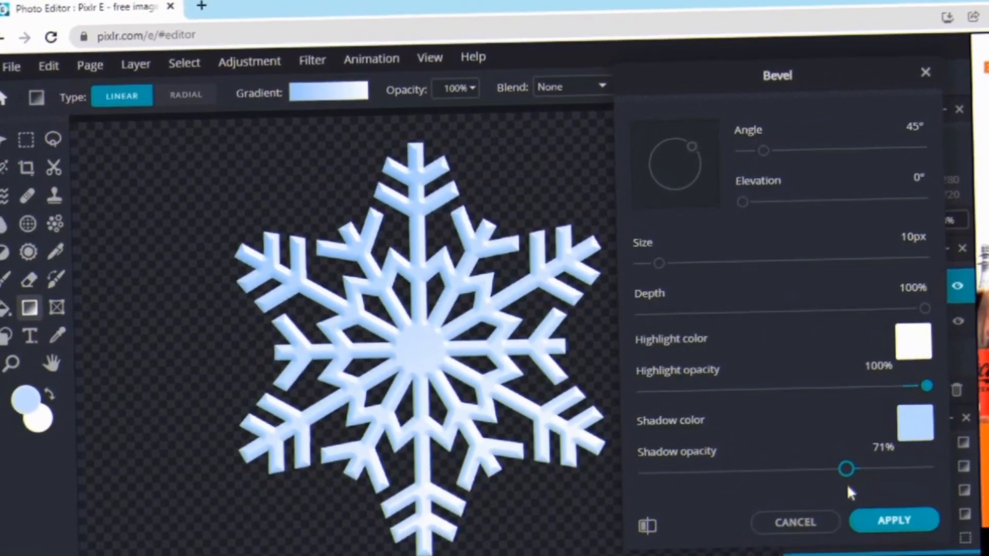
- Settle the bevel size at about 12px and apply it to the snowflake
left_click_drag(659, 263, 786, 270)
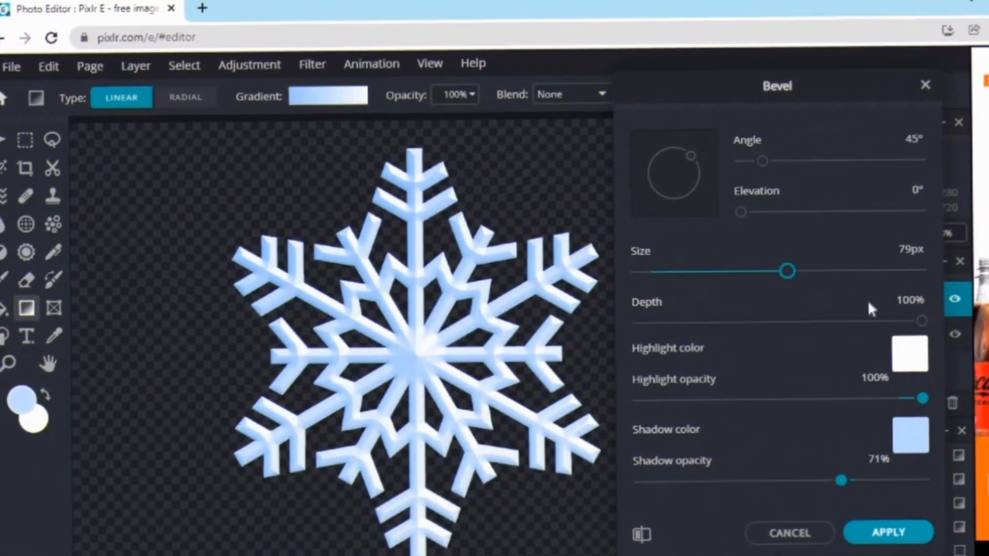
left_click_drag(785, 270, 662, 265)
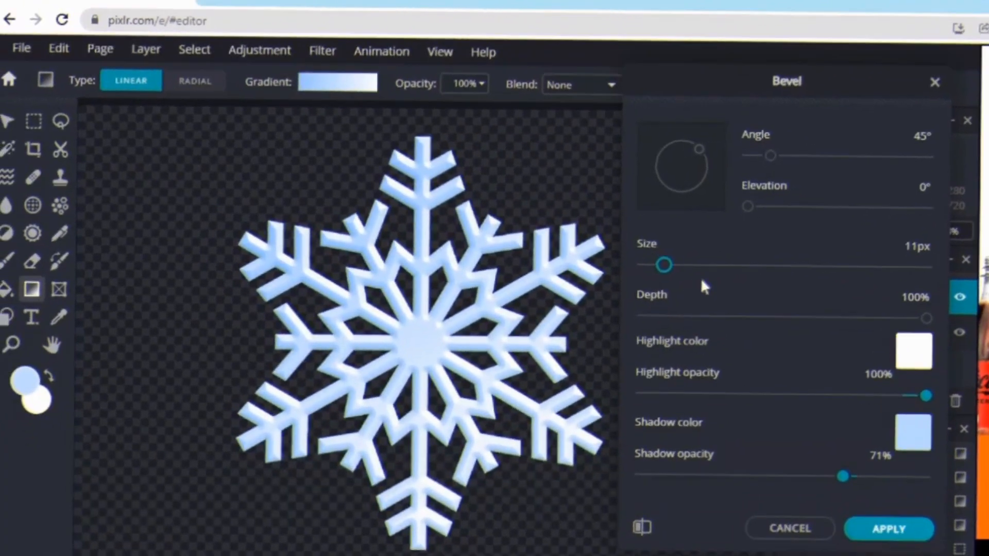
left_click_drag(663, 265, 732, 273)
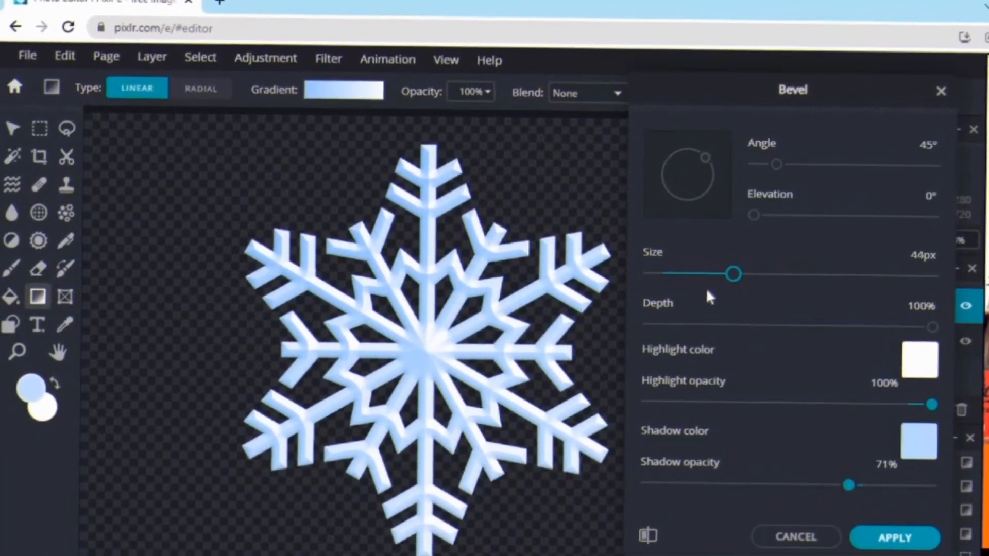
left_click_drag(732, 273, 671, 273)
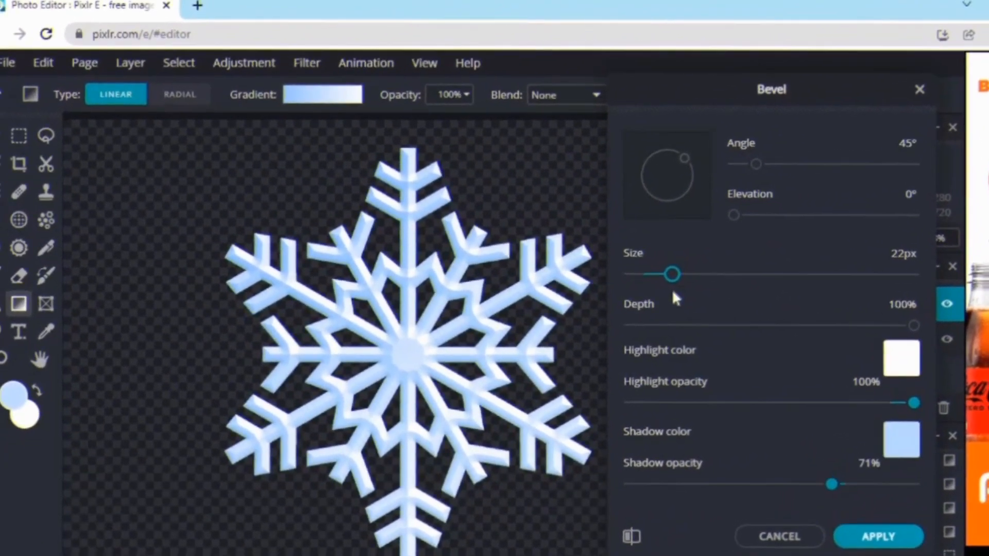
left_click_drag(672, 274, 660, 266)
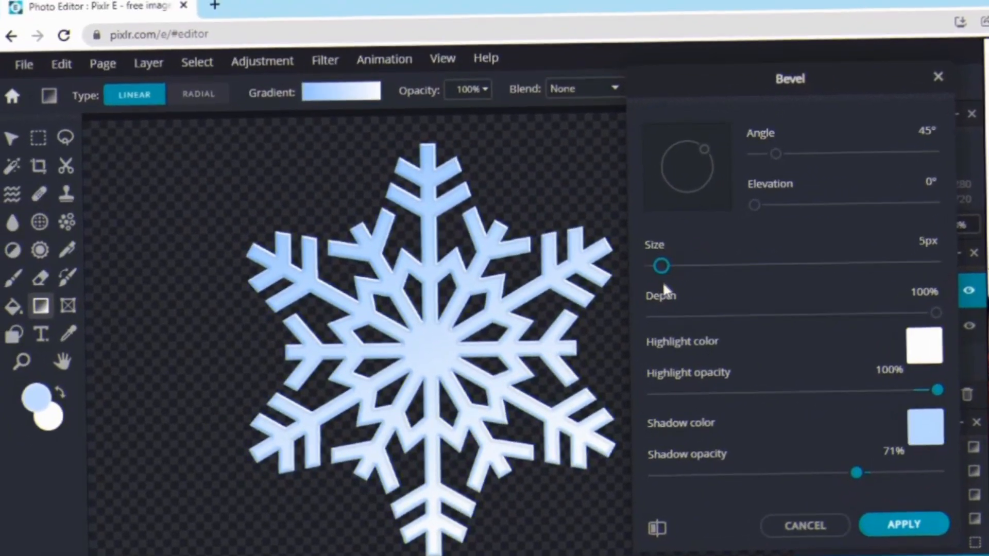
left_click_drag(661, 265, 648, 262)
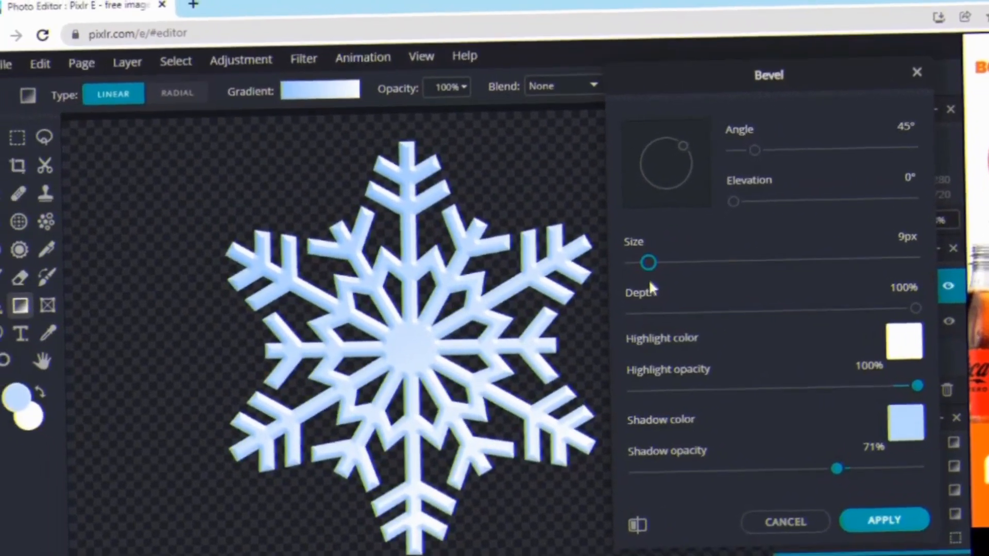
left_click_drag(647, 261, 653, 280)
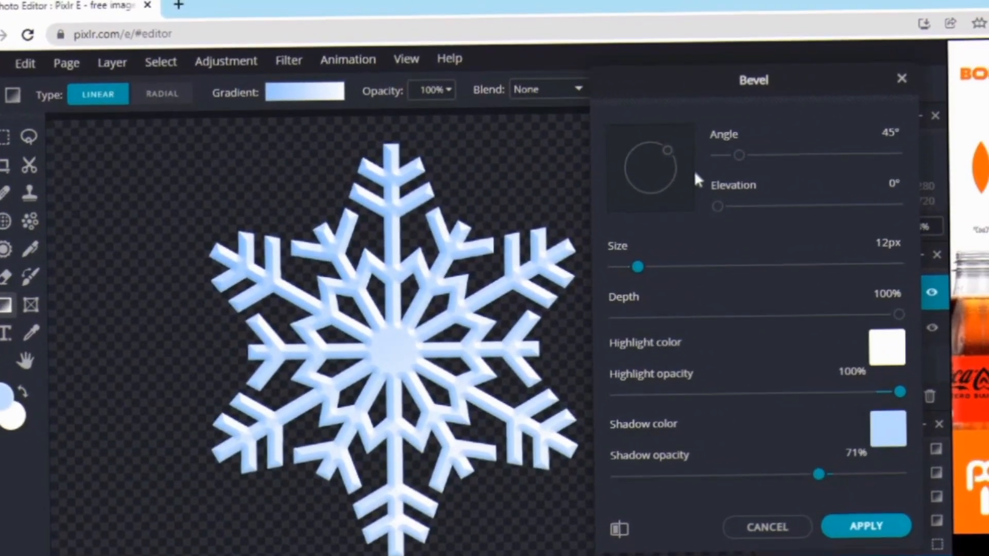
left_click(865, 527)
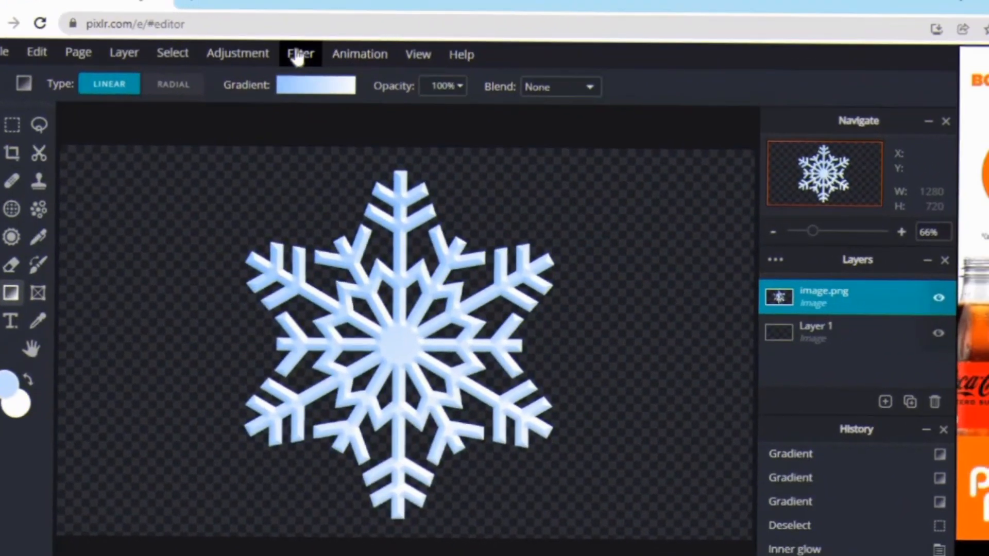
- Start a Drop shadow at full opacity, blur 0, in a blue colour
left_click(300, 54)
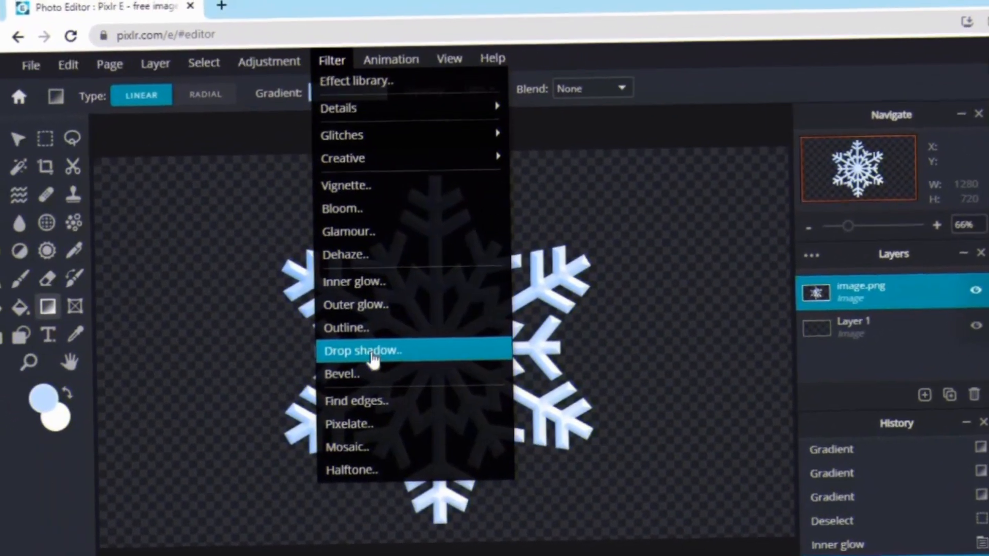
left_click(363, 350)
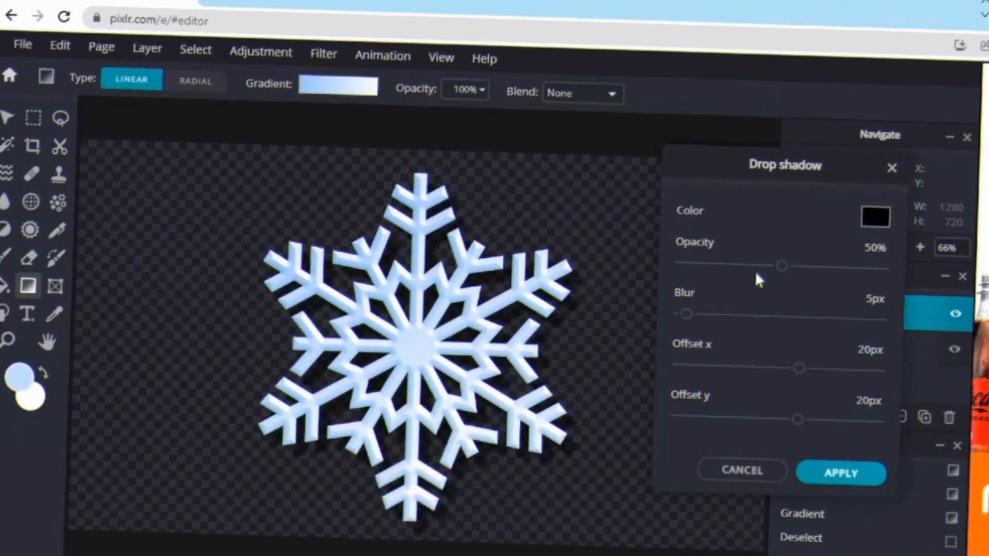
left_click_drag(781, 265, 886, 261)
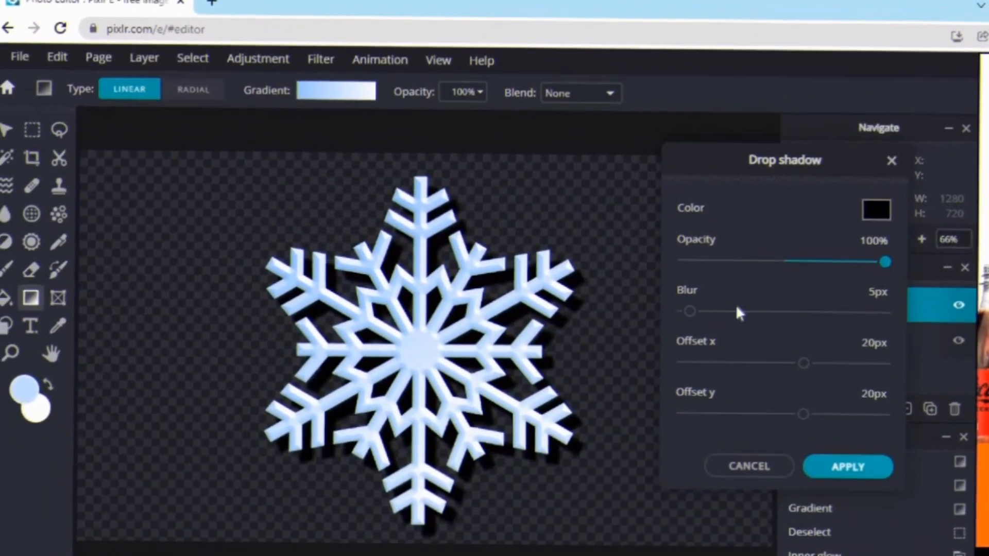
left_click_drag(689, 312, 677, 300)
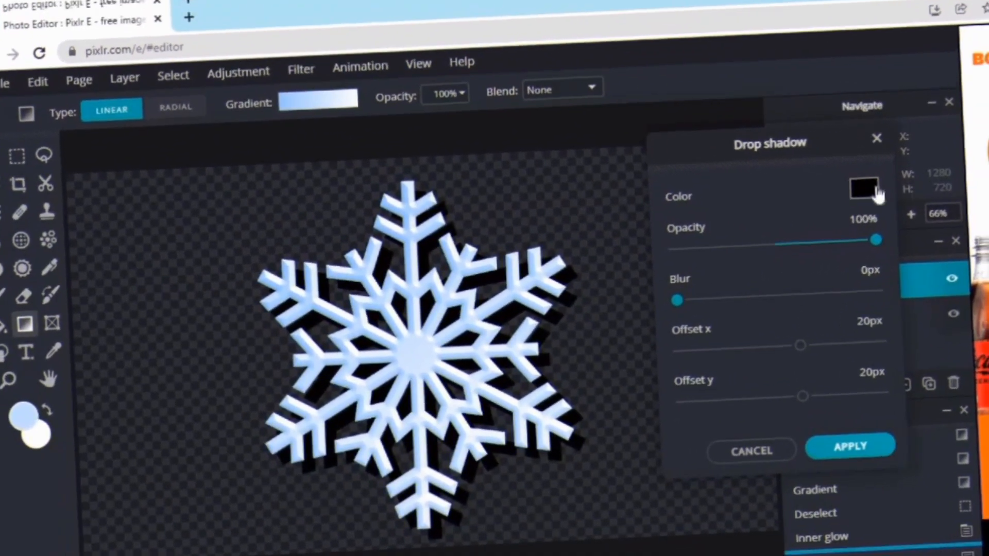
left_click(865, 191)
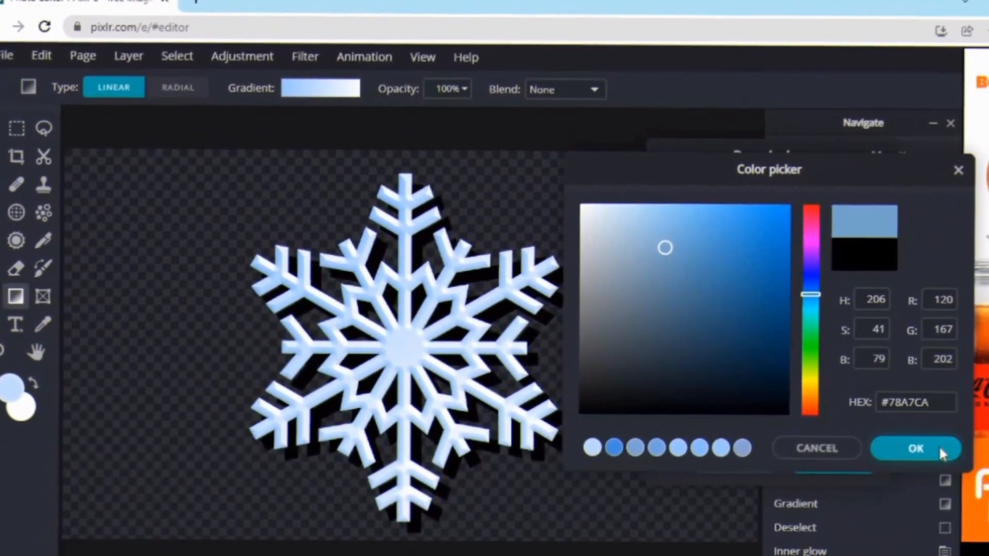
left_click(915, 448)
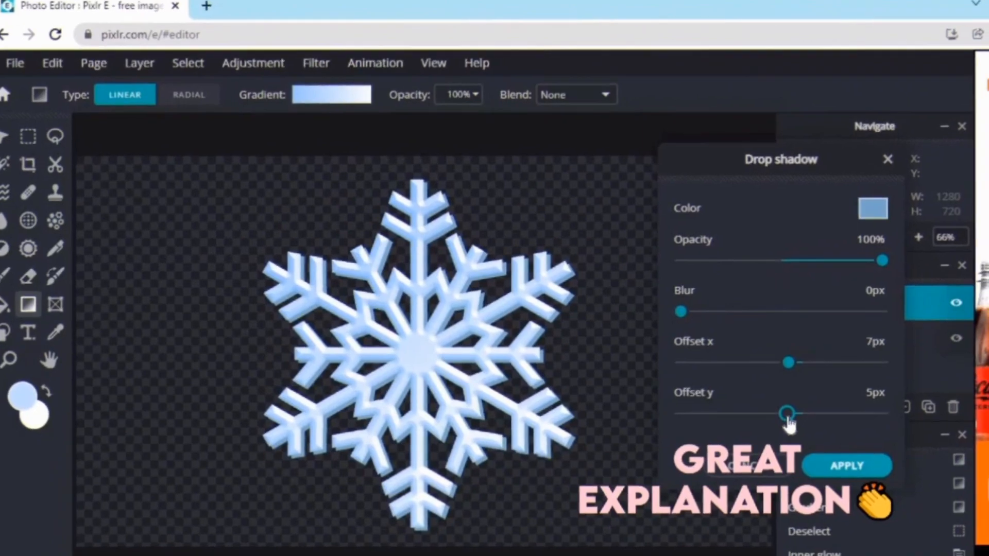
- Offset the shadow about 7px right and 4px down and apply it
left_click(872, 208)
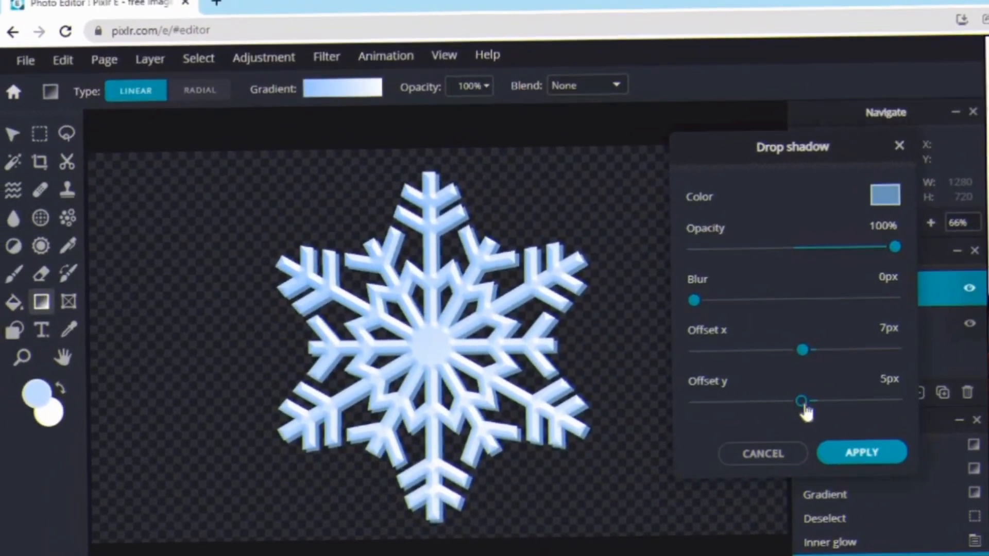
left_click_drag(802, 402, 775, 413)
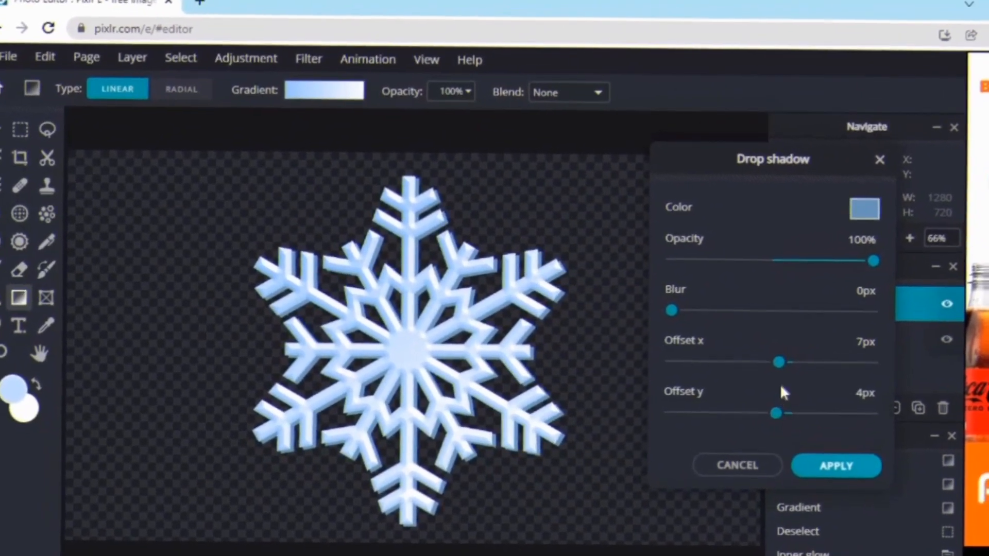
left_click(837, 466)
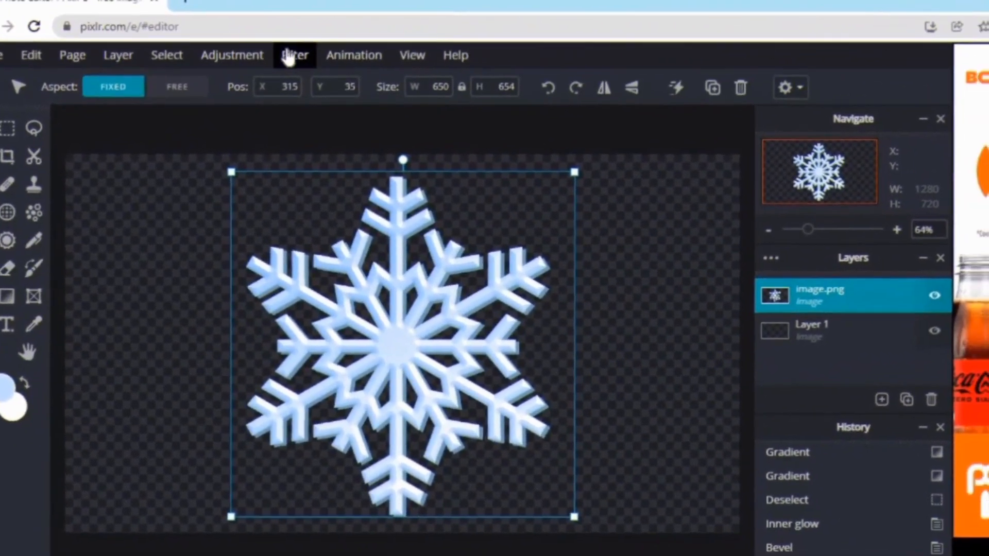
- Start an Outline effect coloured pure white #FFFFFF
left_click(294, 55)
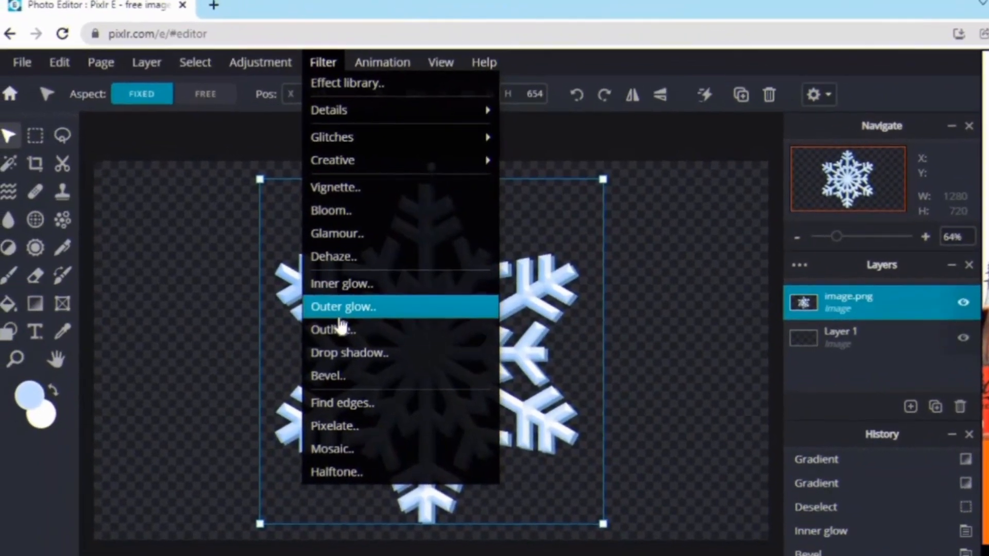
left_click(332, 330)
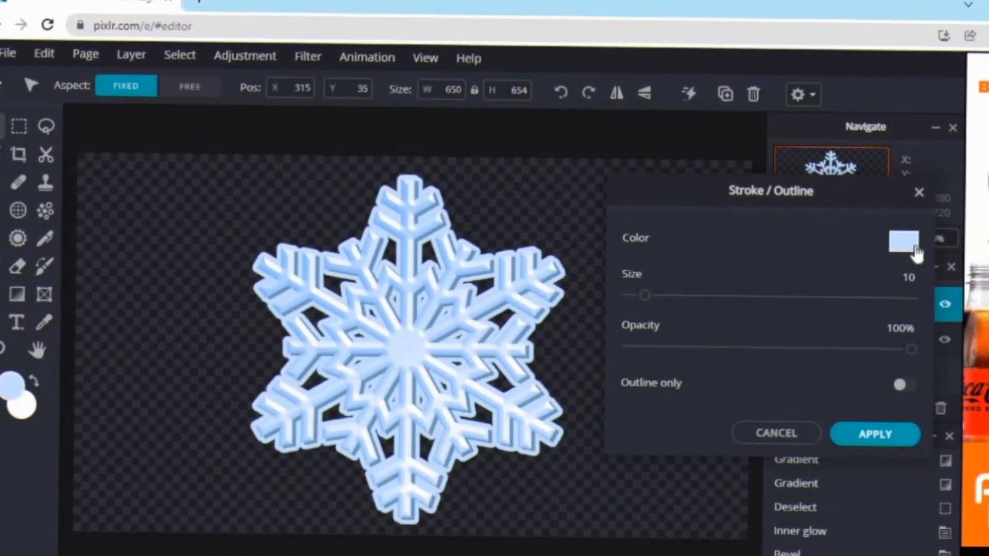
left_click(903, 241)
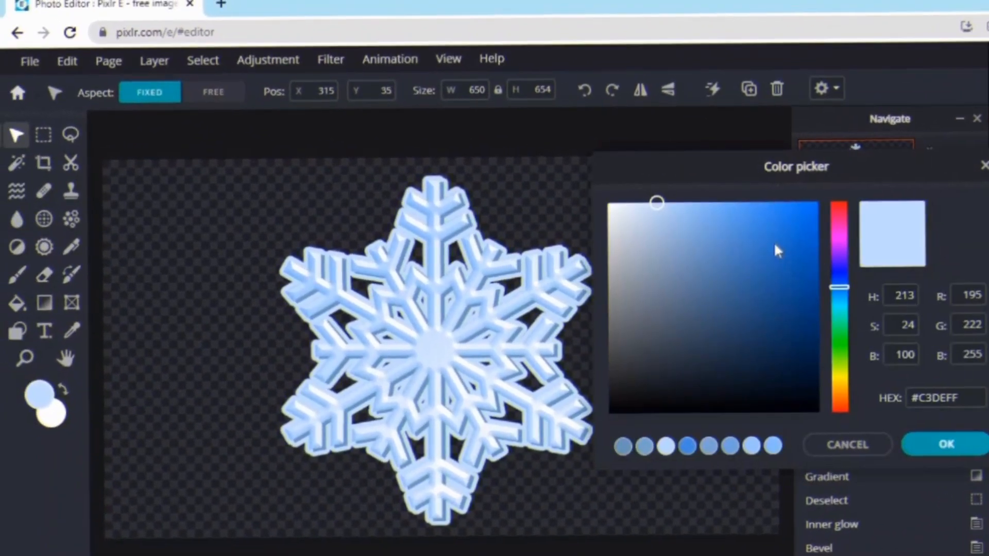
left_click(586, 201)
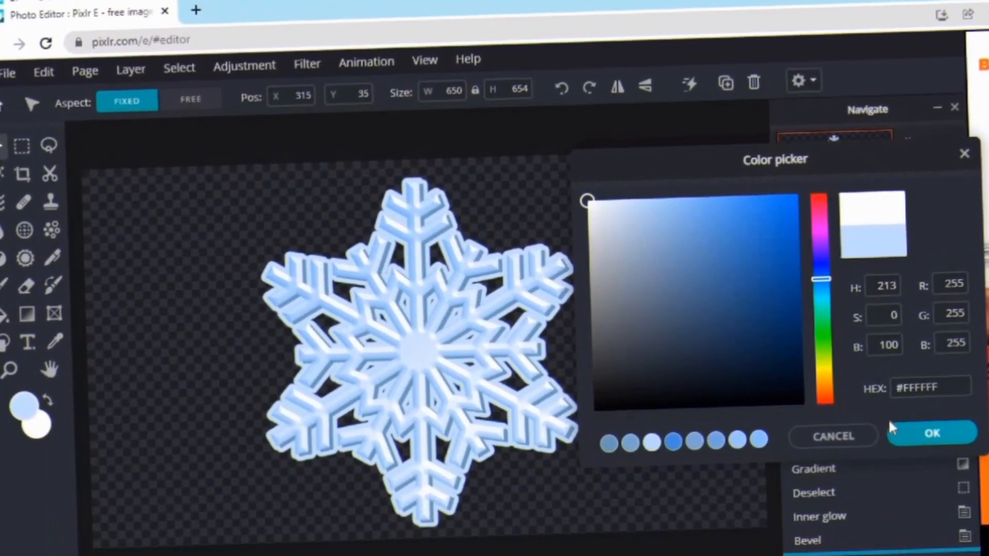
left_click(932, 436)
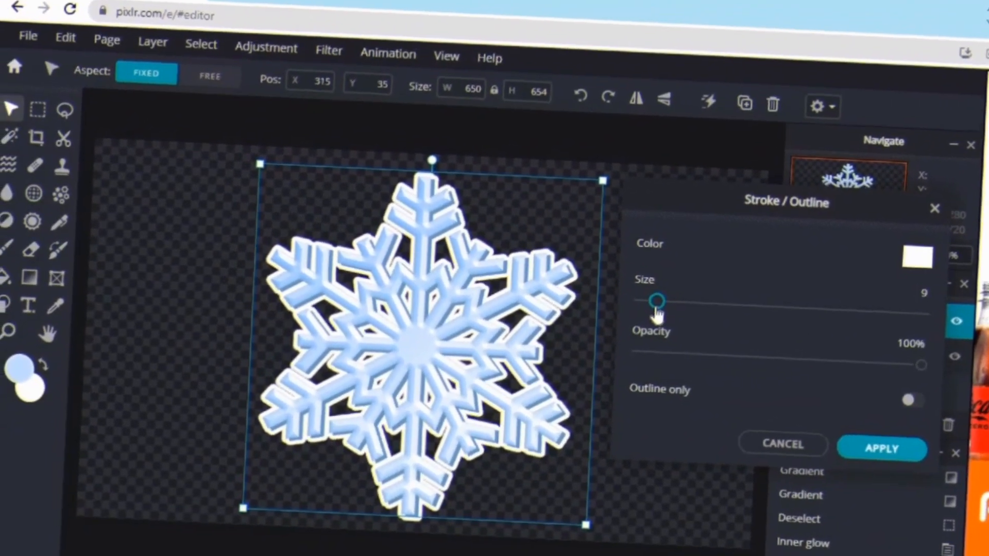
- Settle the outline thickness at 9px and apply it to the snowflake
left_click_drag(659, 301, 650, 292)
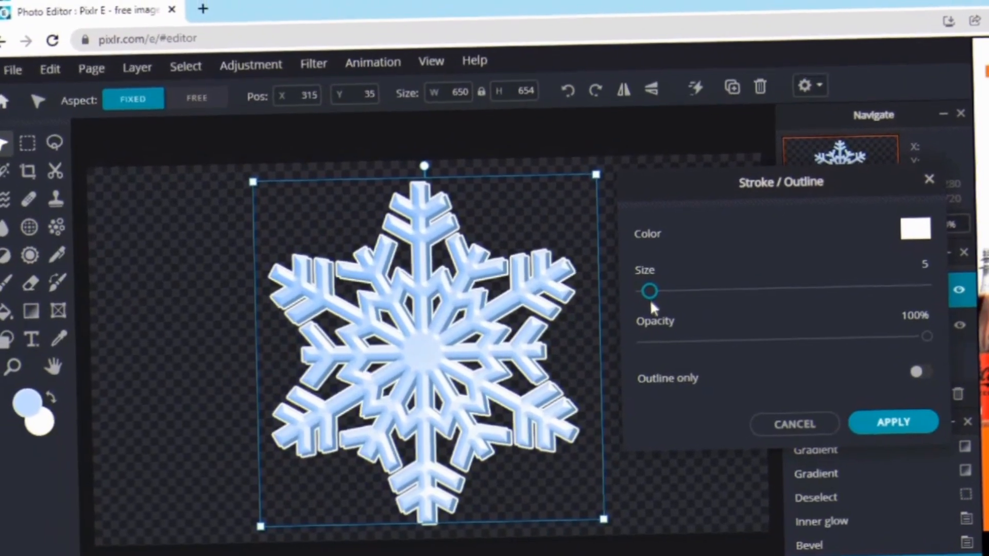
left_click_drag(648, 291, 653, 297)
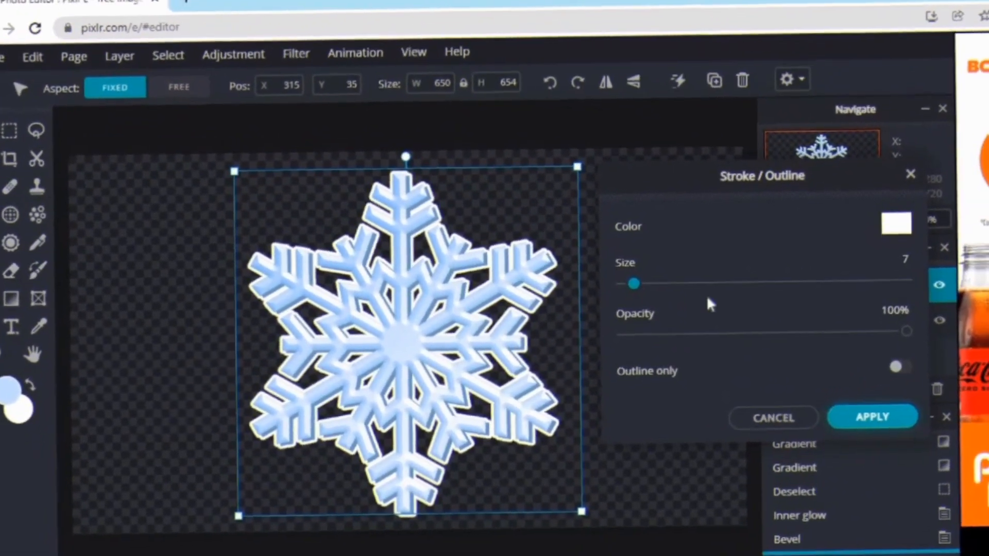
left_click_drag(634, 283, 641, 298)
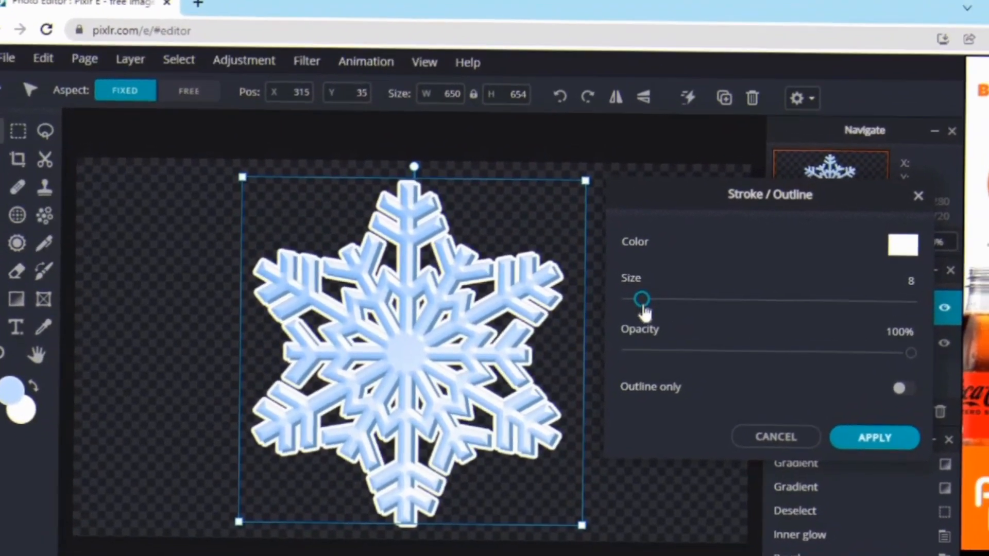
left_click_drag(639, 298, 650, 296)
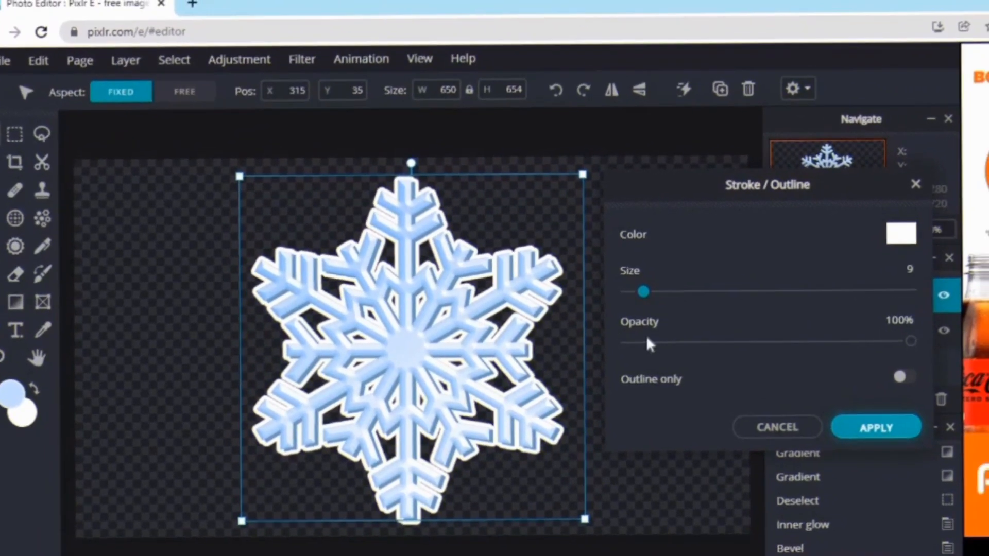
left_click(876, 426)
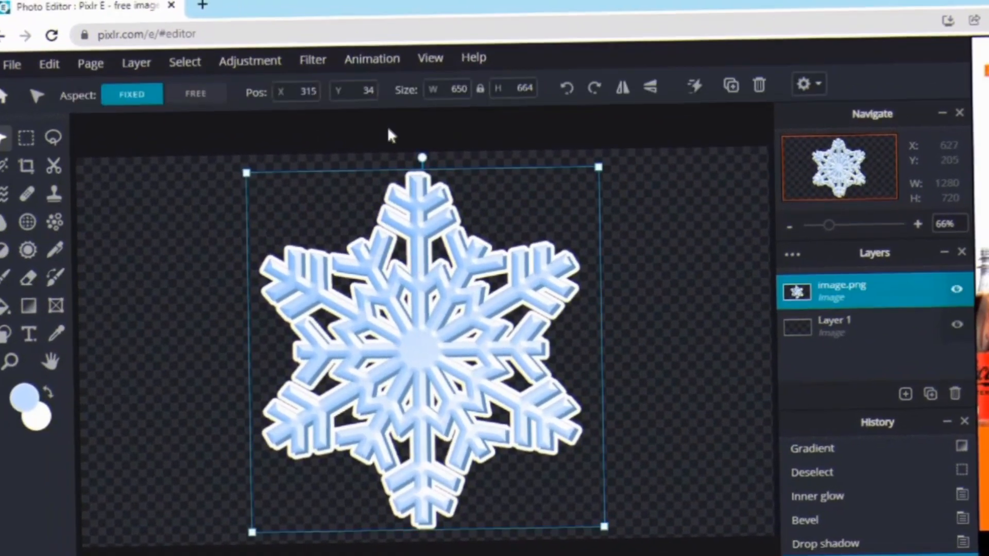
- Start an Outer glow in light blue, size 11px, fully feathered
left_click(312, 60)
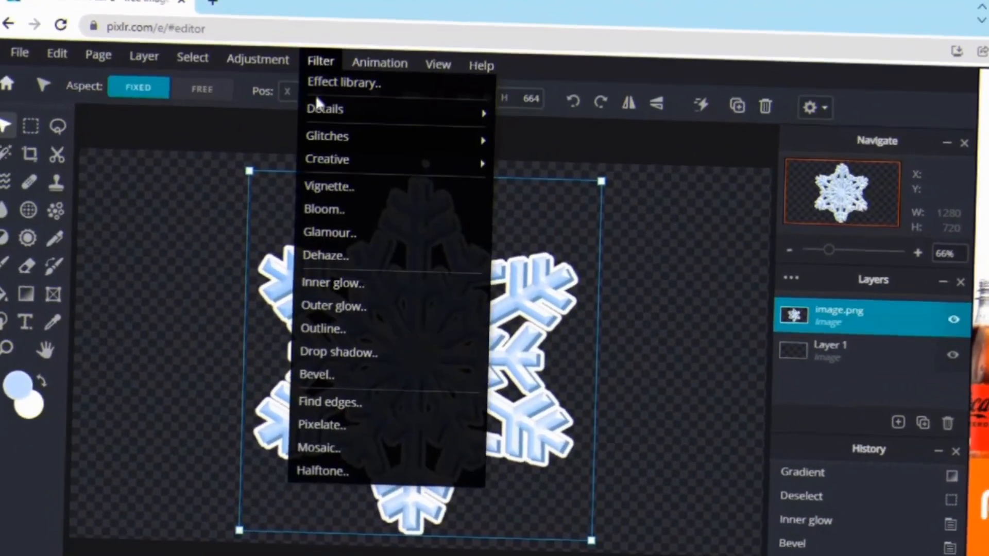
mouse_move(351, 280)
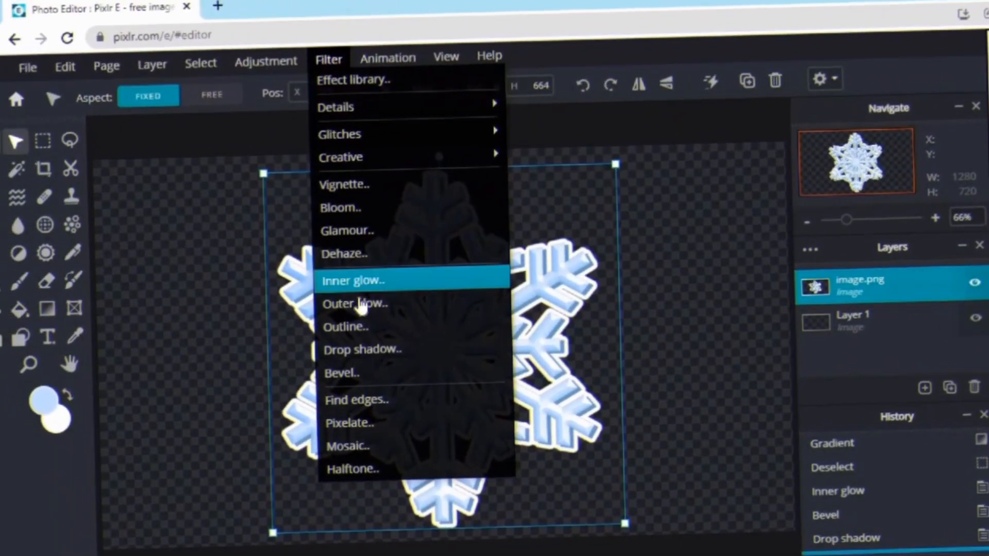
mouse_move(359, 304)
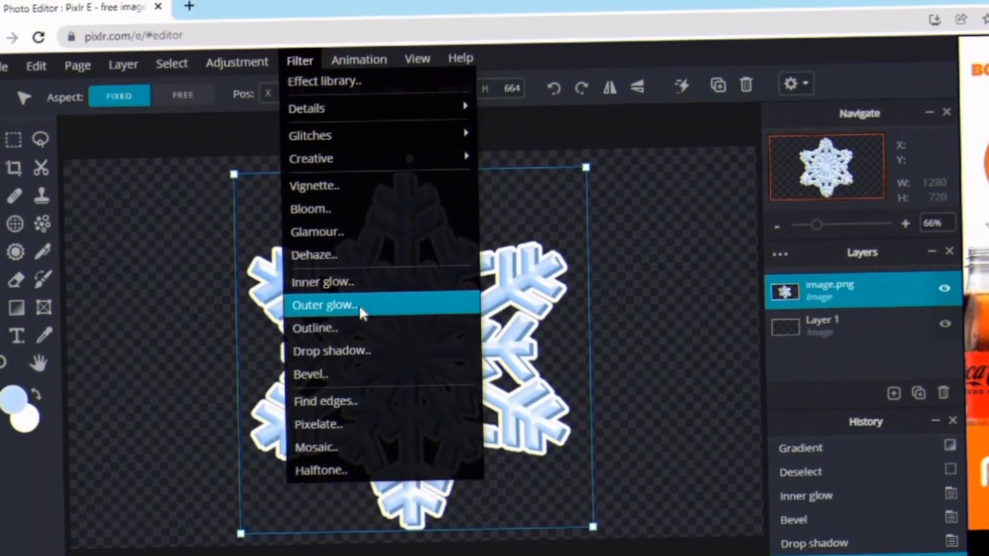
left_click(324, 305)
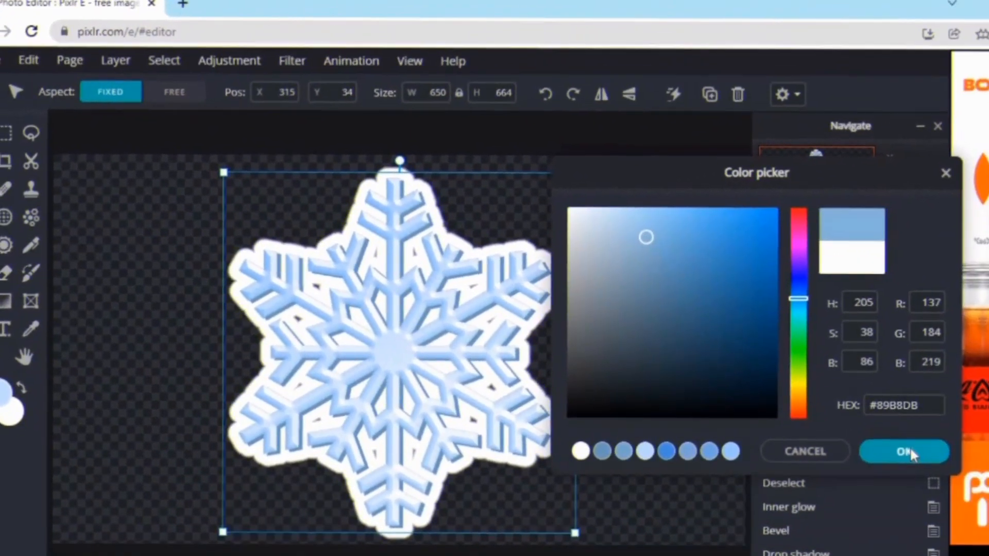
left_click(903, 452)
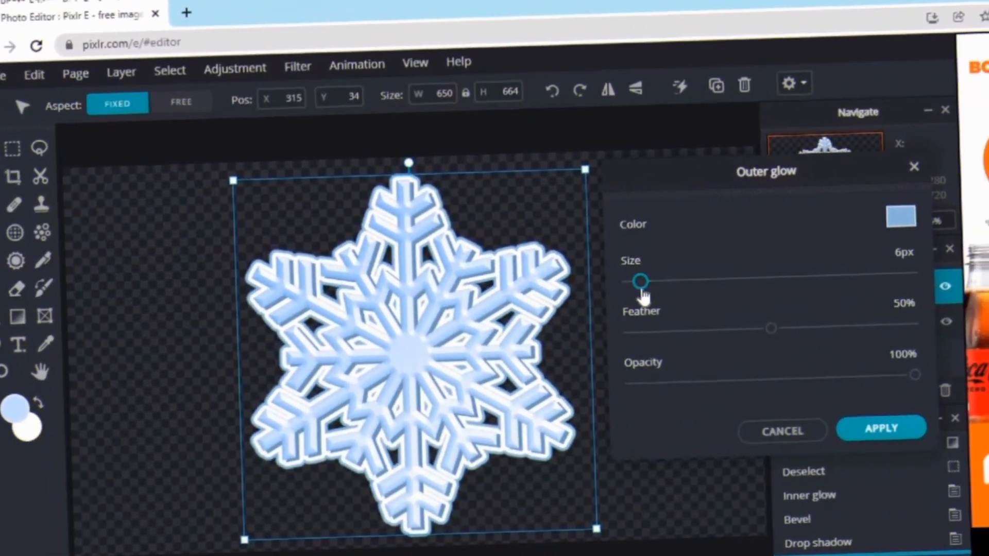
left_click_drag(770, 327, 911, 339)
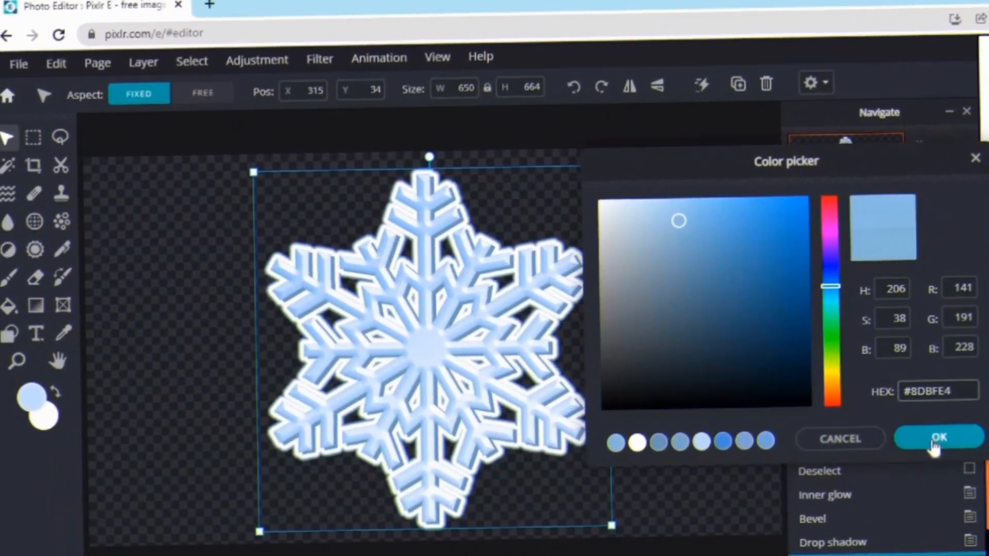
left_click(938, 439)
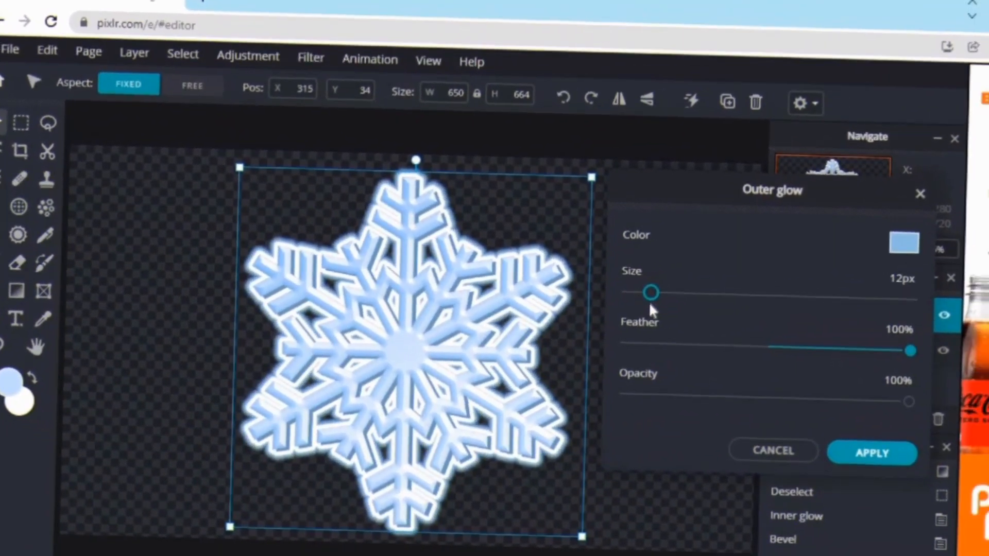
- Set the glow opacity to 60% and apply it around the snowflake
left_click_drag(909, 400, 794, 390)
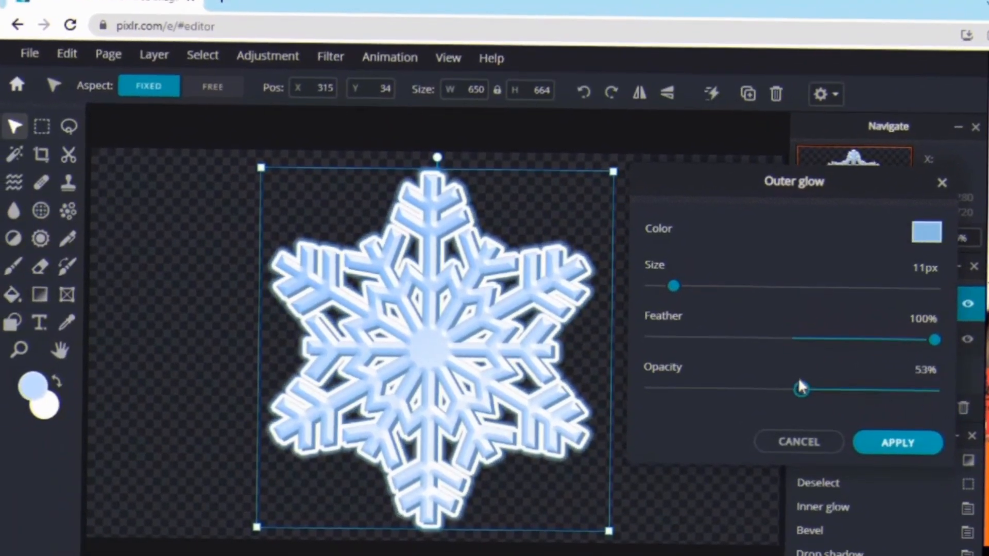
left_click_drag(803, 389, 791, 378)
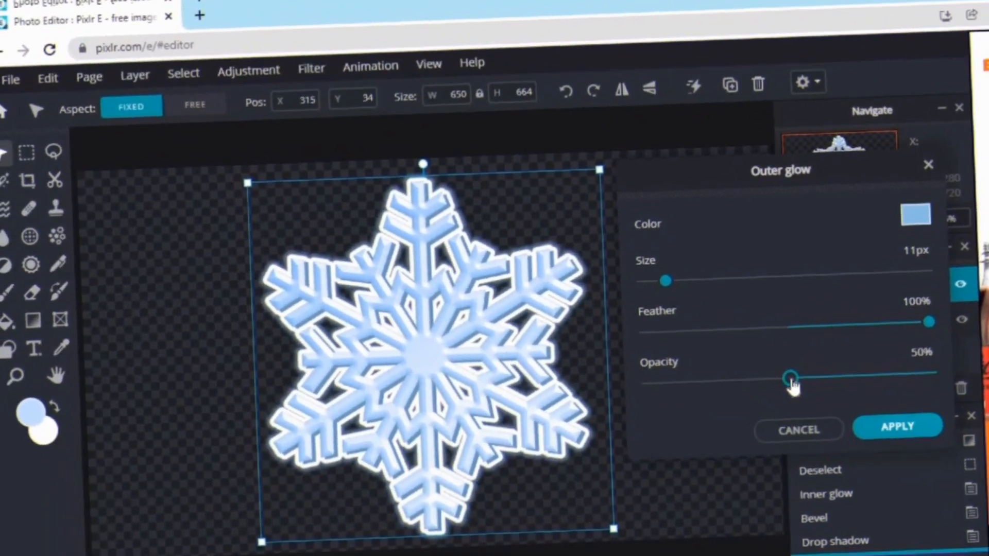
left_click_drag(792, 379, 814, 383)
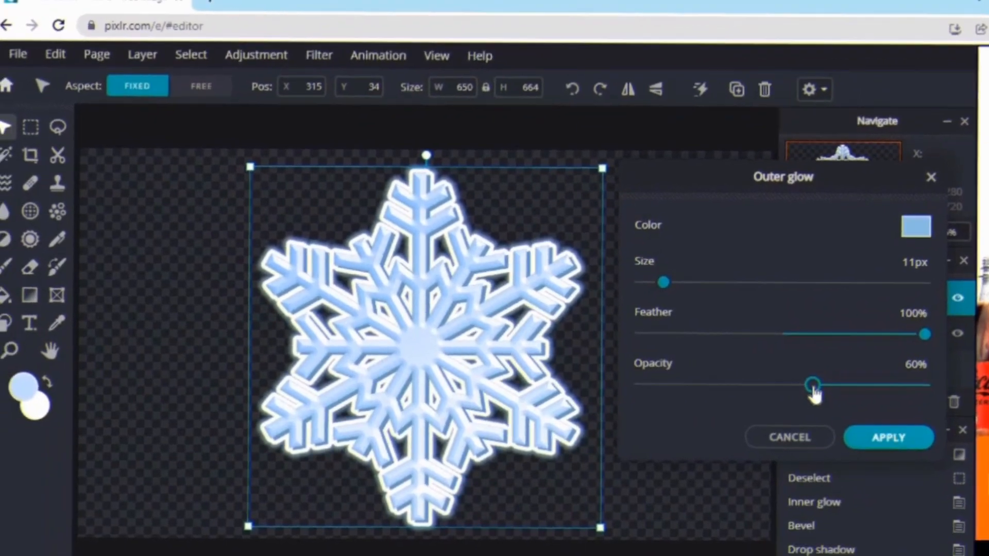
left_click(888, 437)
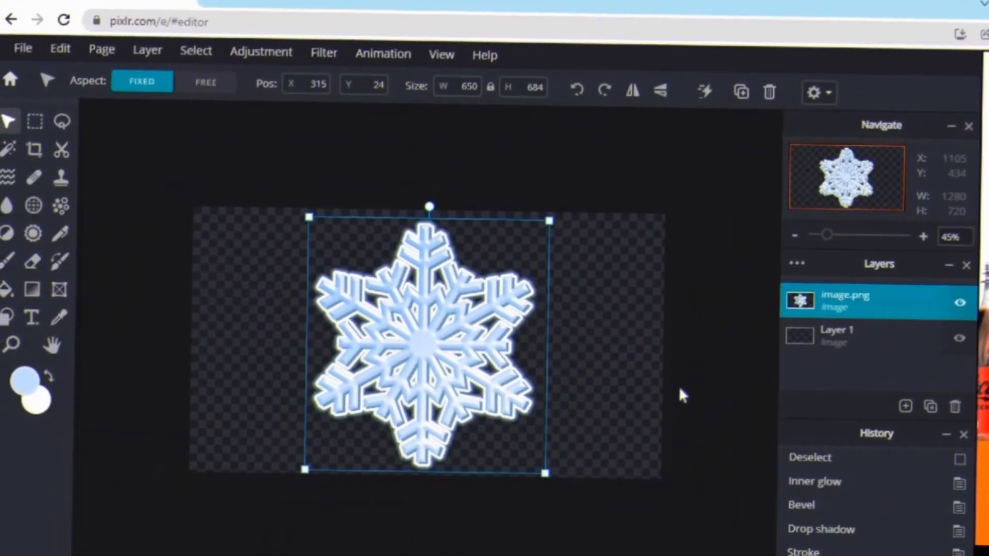